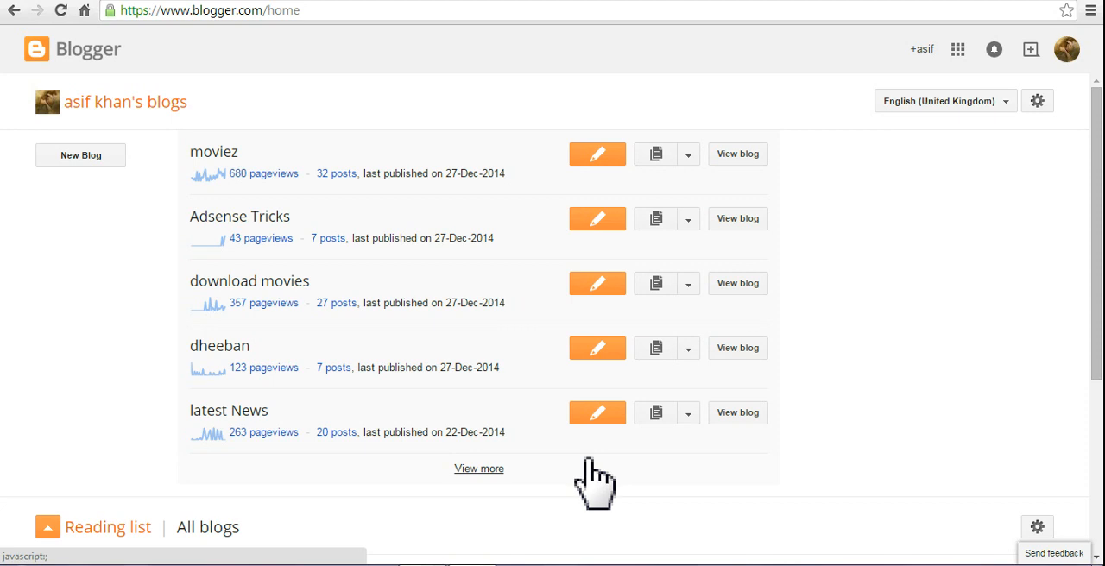
pyautogui.moveTo(598, 488)
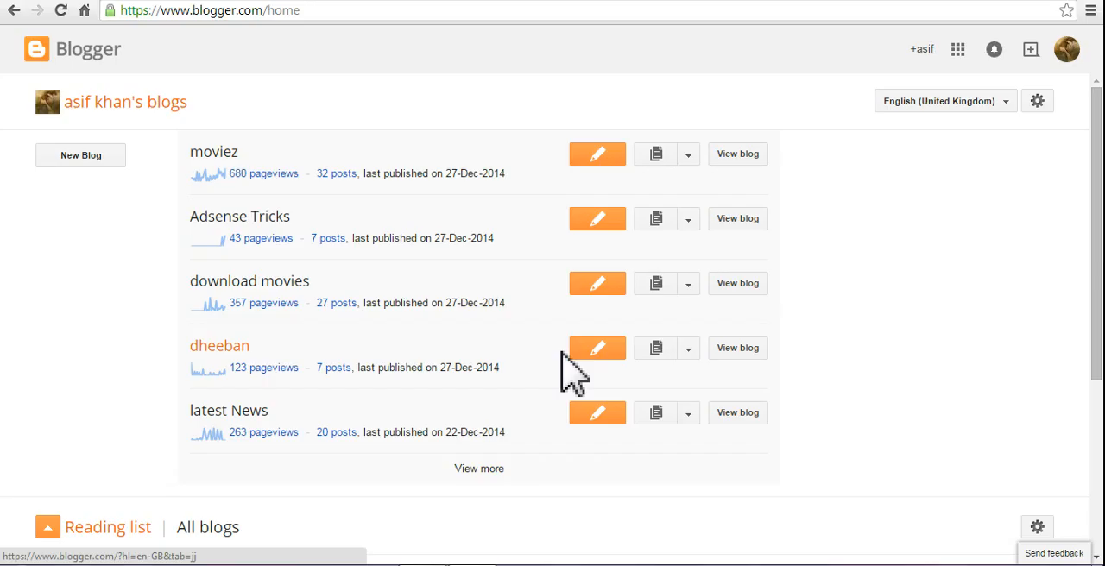
pyautogui.moveTo(796, 347)
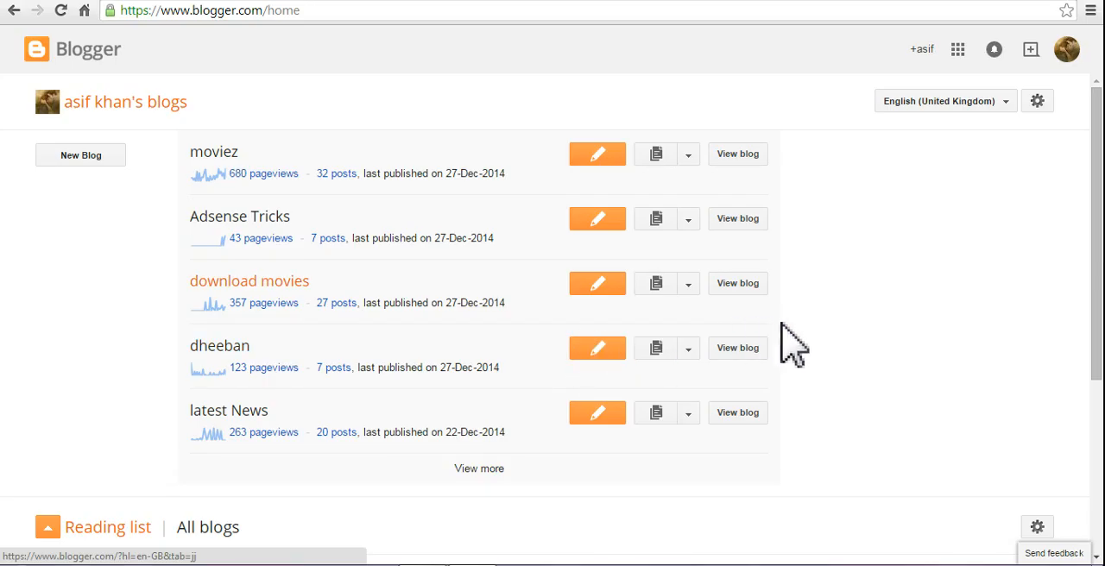
pyautogui.moveTo(483, 159)
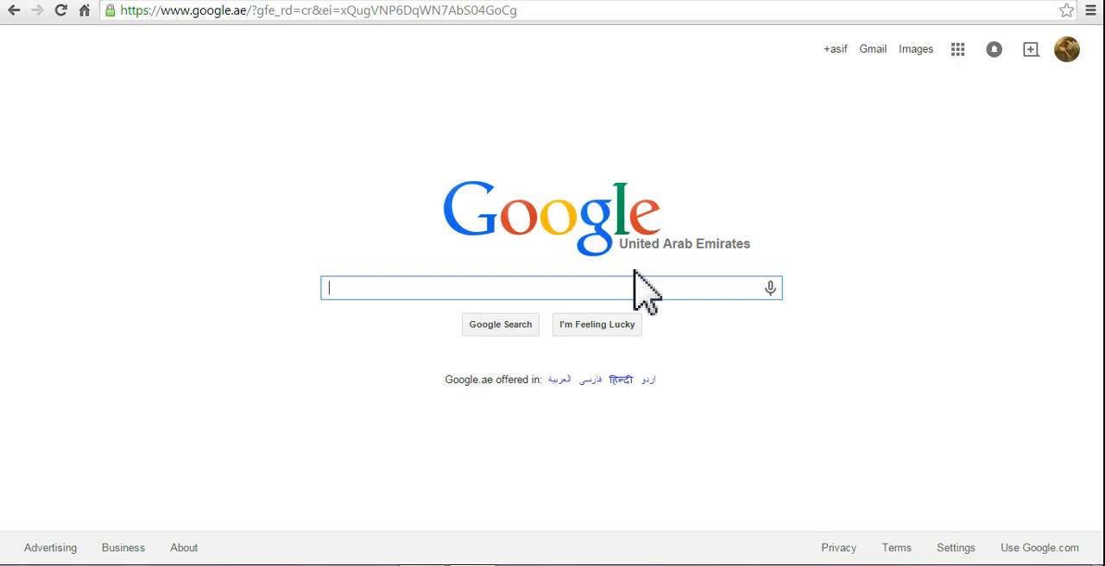
# - Type 'blogger' into the Google search box
pyautogui.write('b')
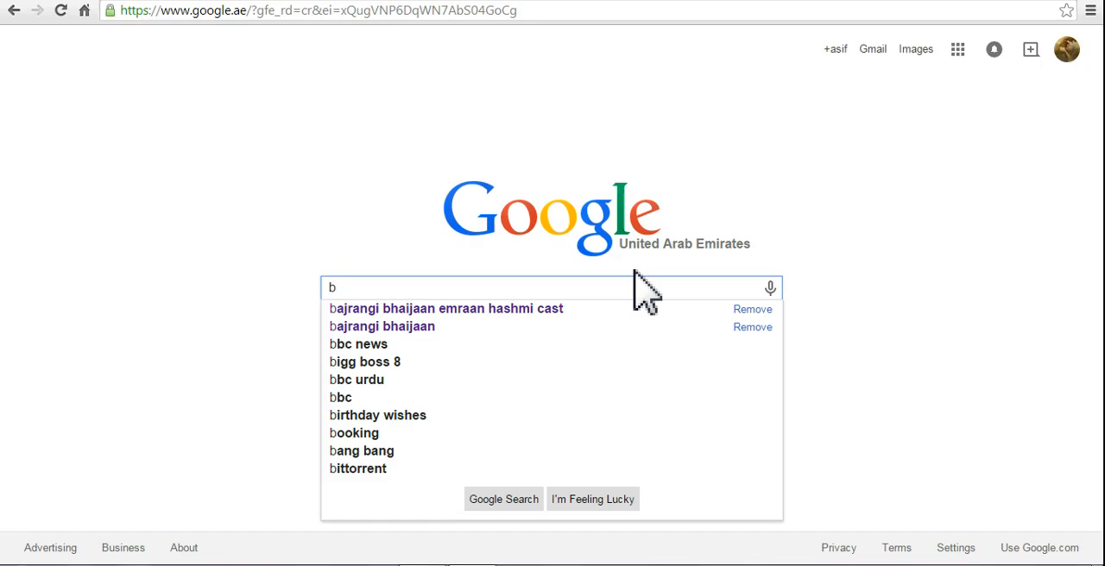
pyautogui.write('logge')
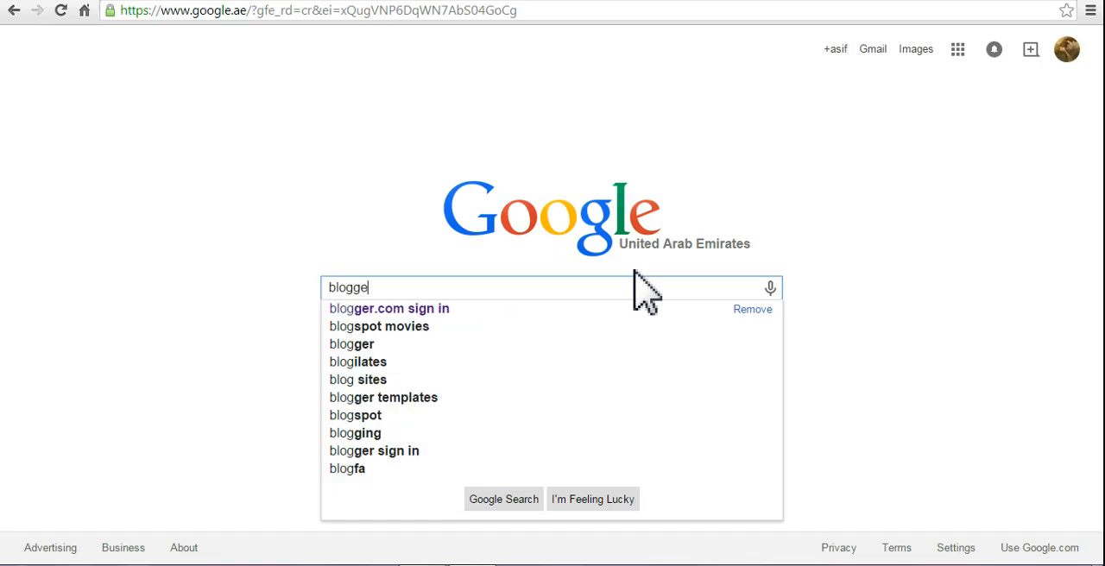
pyautogui.write('r')
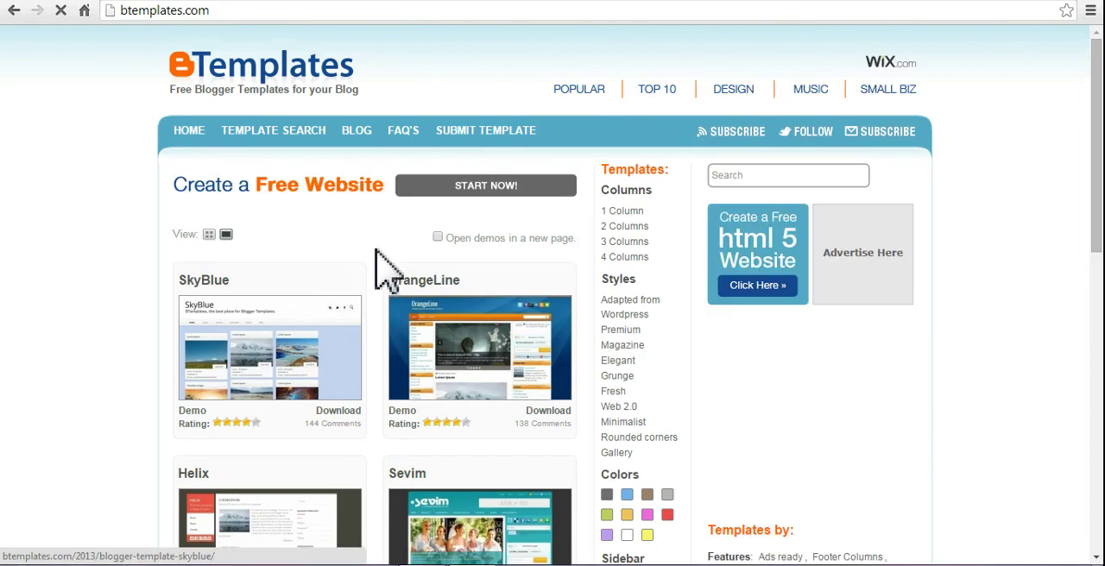
# - Open the SkyBlue template page on BTemplates and scroll through its features and comments
pyautogui.click(270, 346)
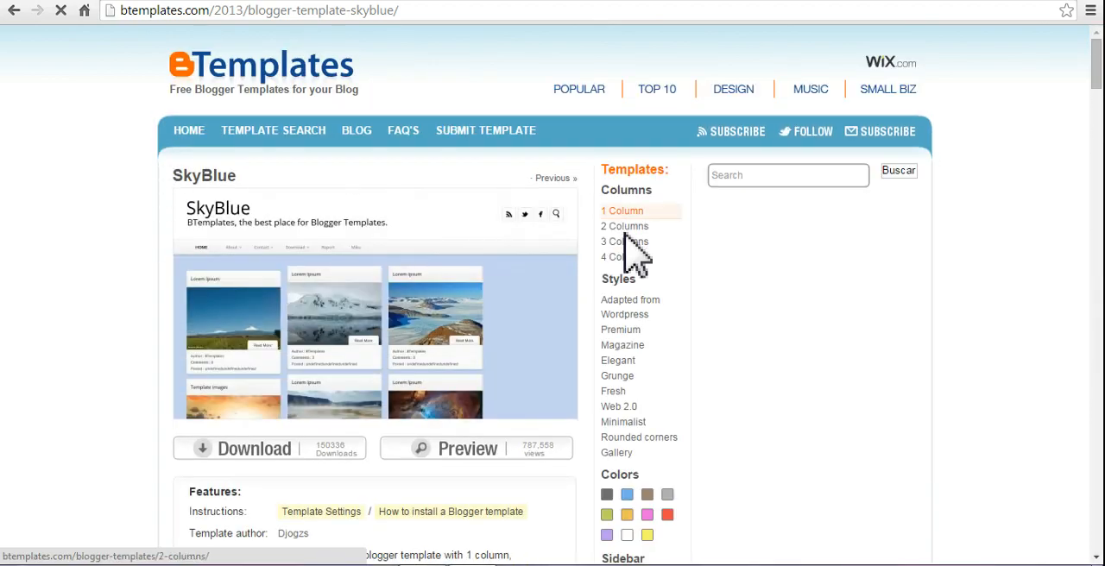
pyautogui.scroll(-3)
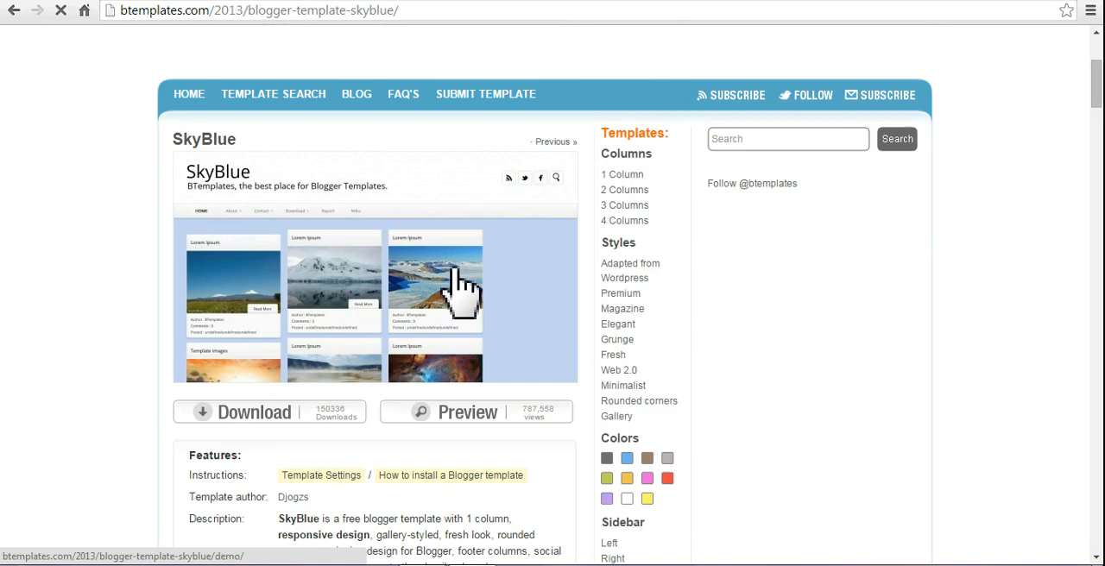
pyautogui.scroll(-3)
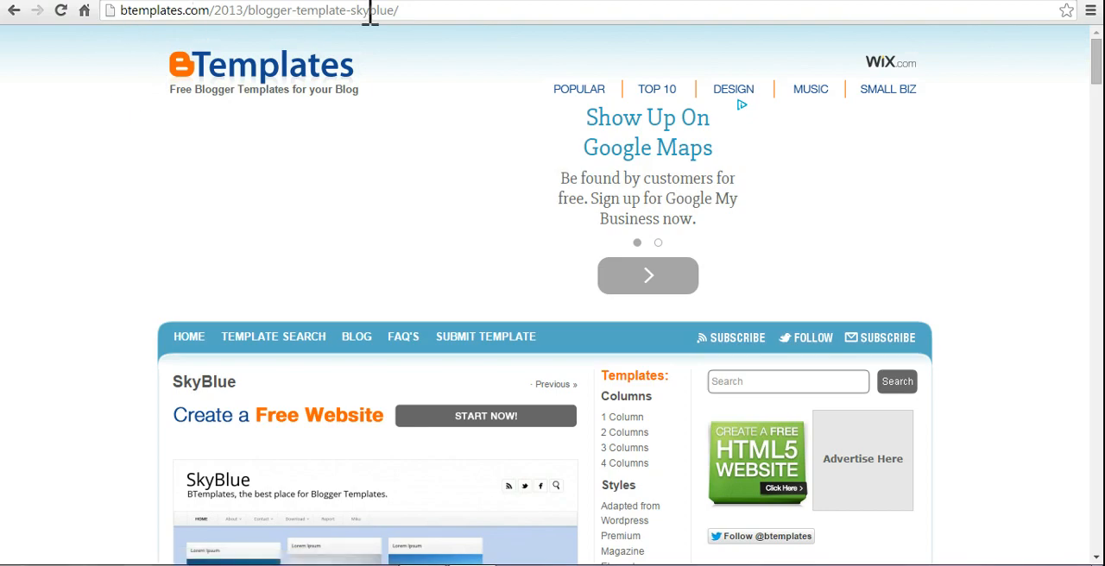
pyautogui.scroll(-3)
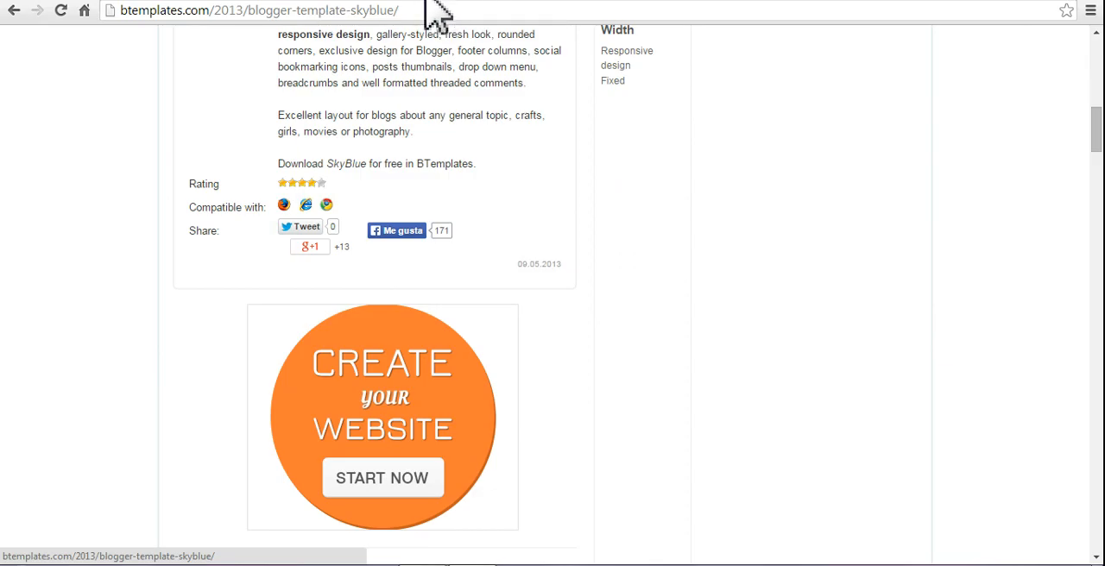
pyautogui.scroll(-3)
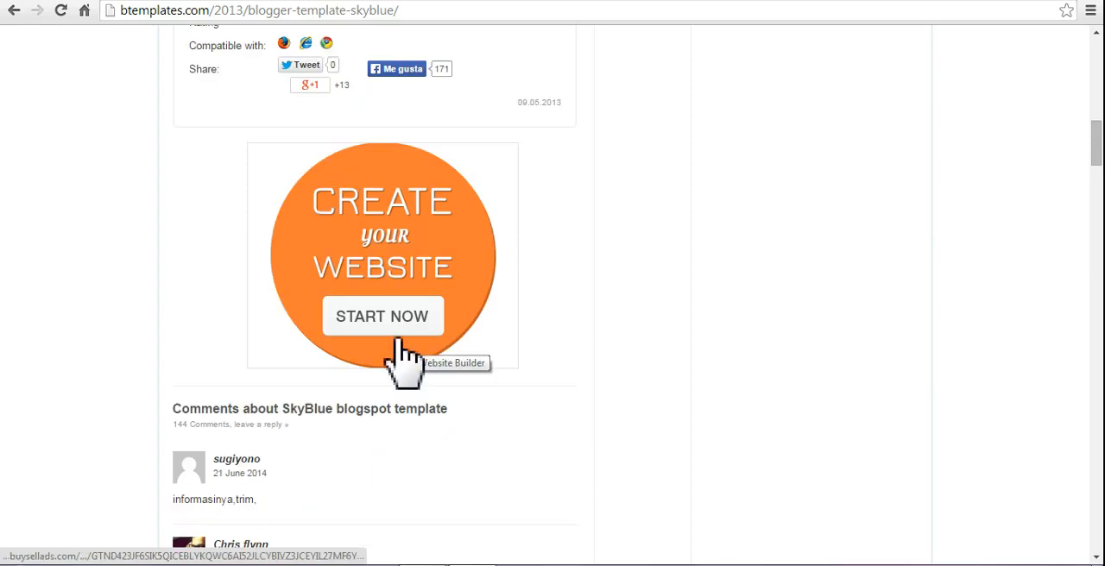
pyautogui.moveTo(401, 303)
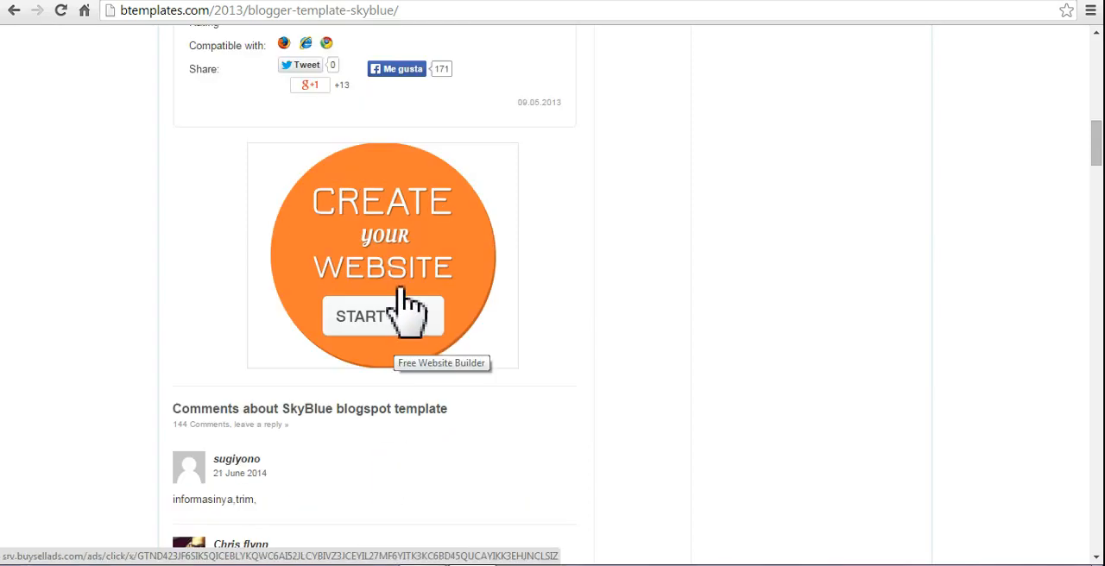
pyautogui.moveTo(522, 332)
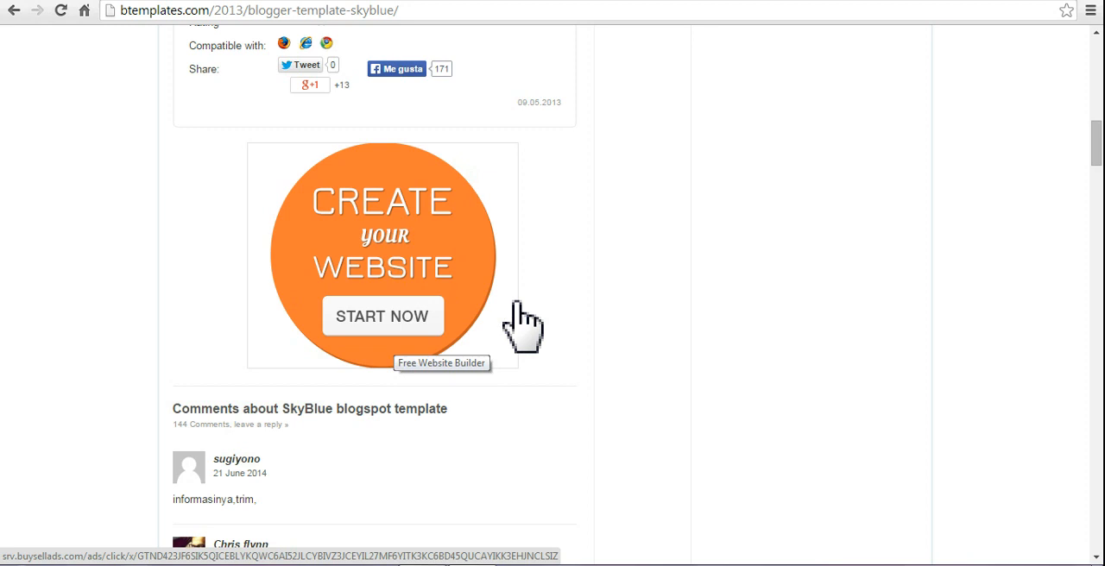
pyautogui.moveTo(191, 324)
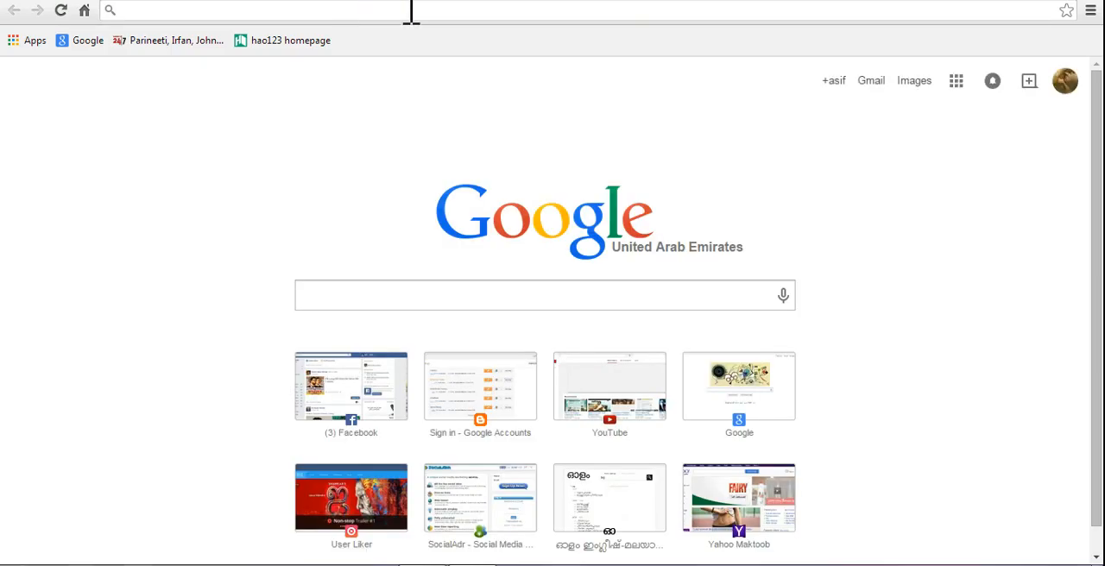
# - Go to google.com, search for 'winzip' via the suggestion, and scroll the results
pyautogui.write('google.com')
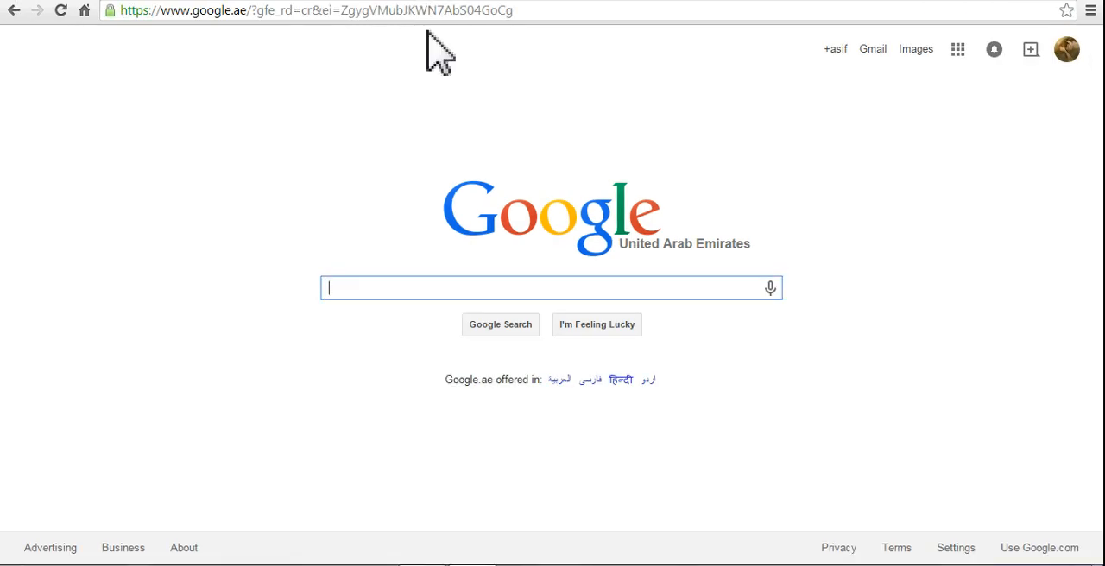
pyautogui.moveTo(358, 294)
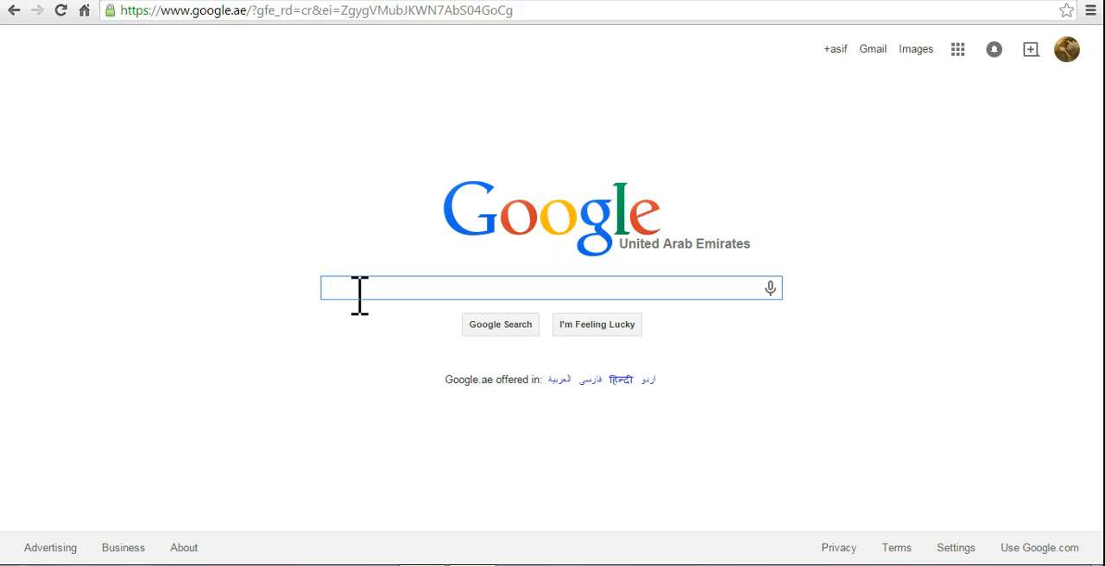
pyautogui.write('win')
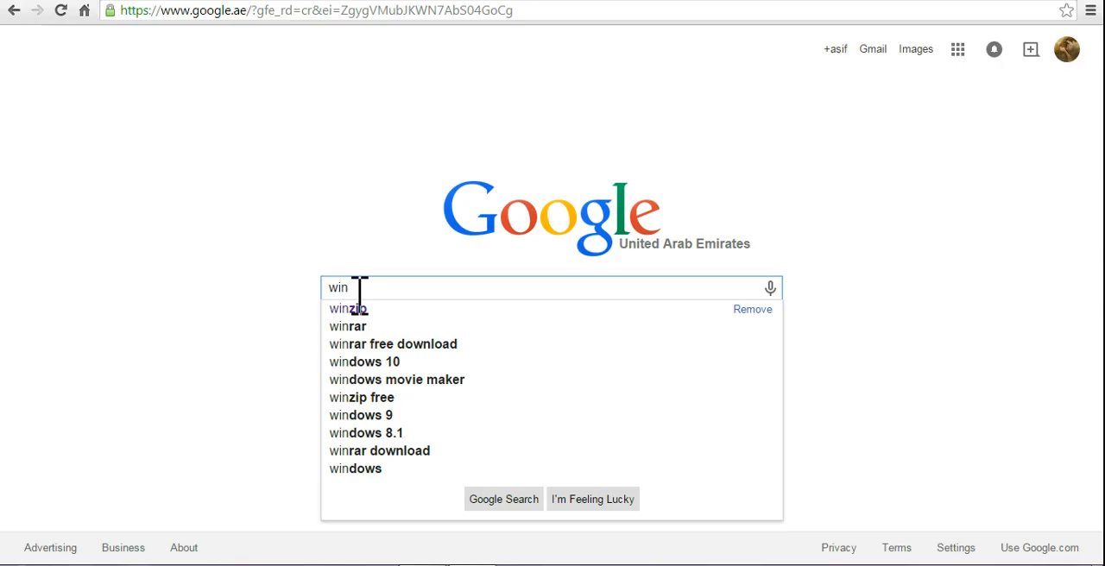
pyautogui.click(348, 308)
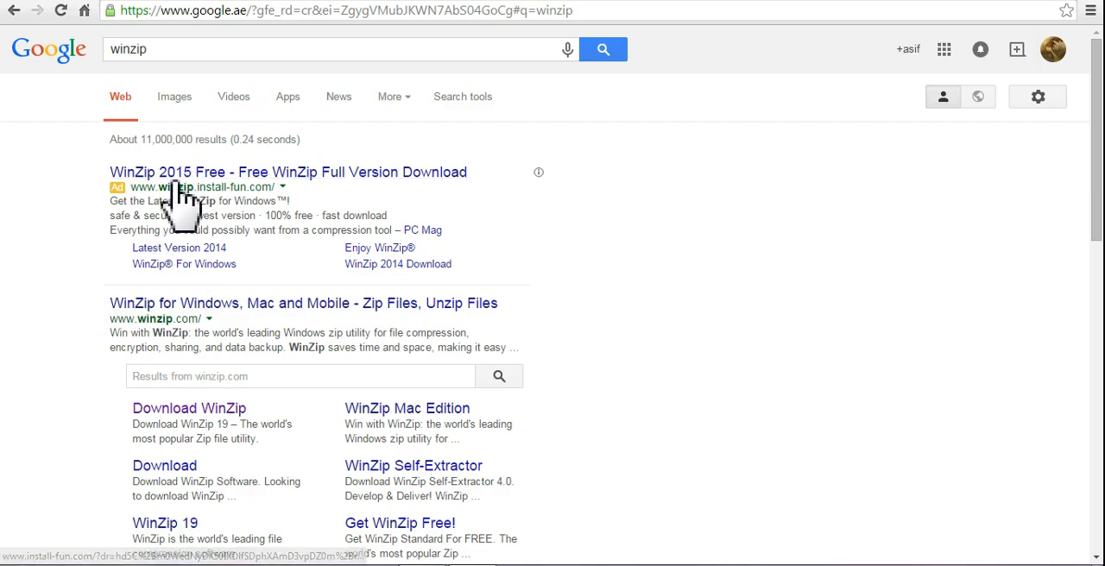
pyautogui.scroll(-3)
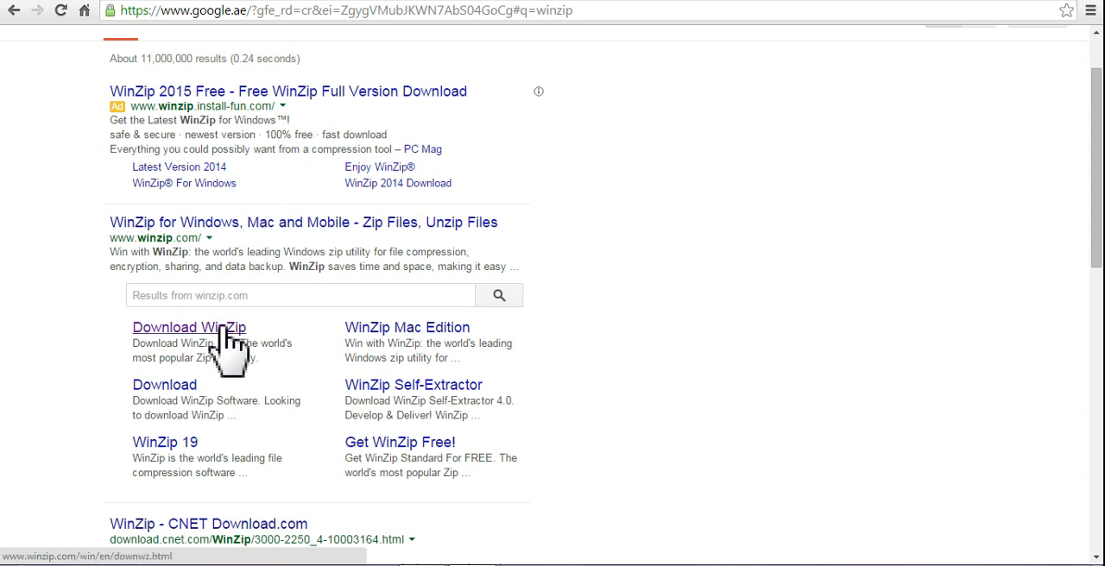
# - Open WinZip's Download WinZip page from the winzip.com result and scroll it
pyautogui.click(189, 327)
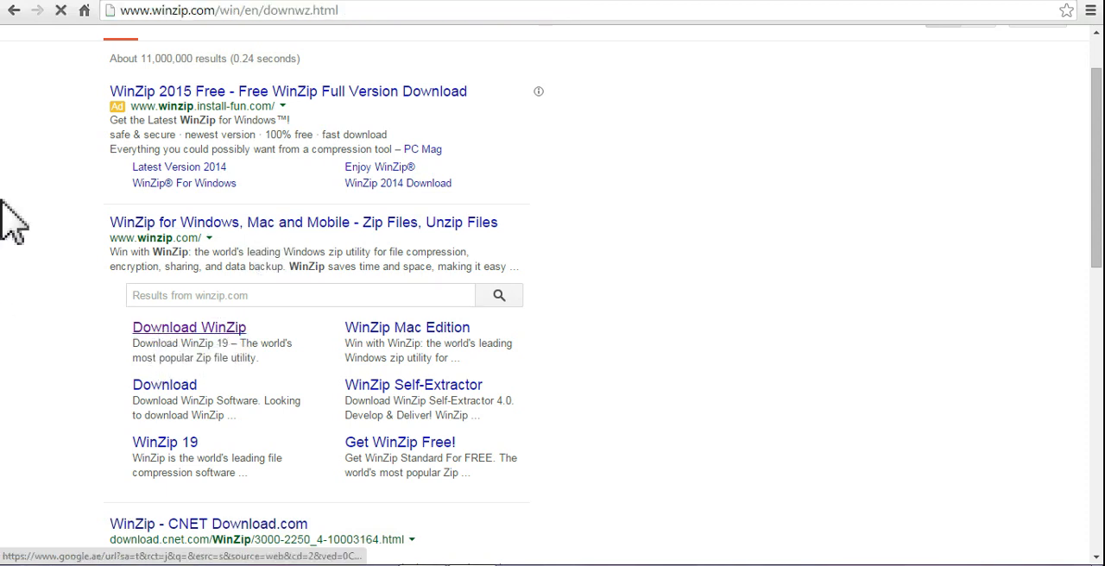
pyautogui.click(189, 327)
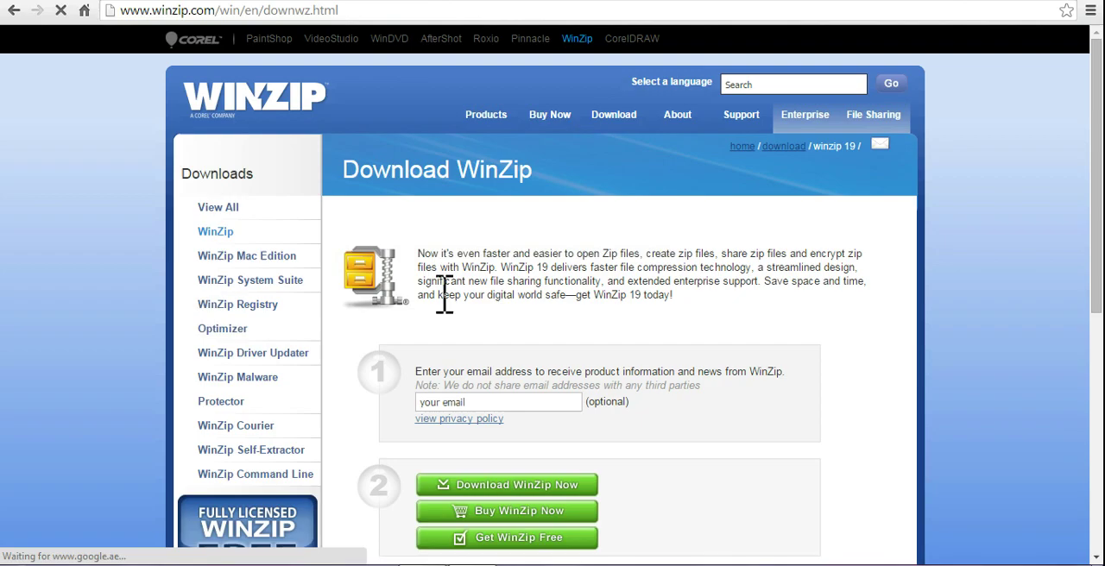
pyautogui.scroll(-3)
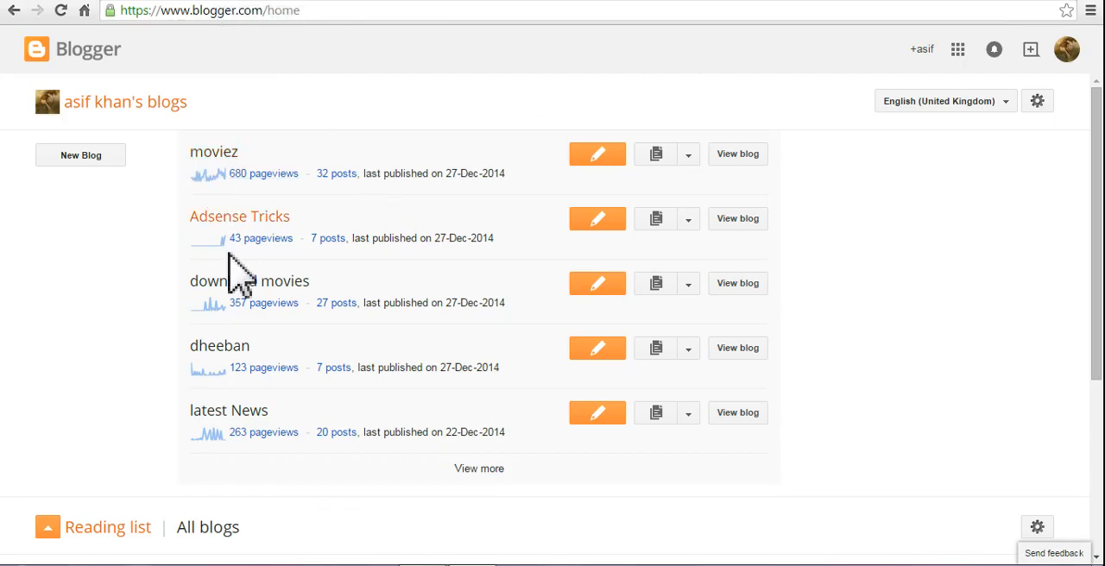
# - Choose Template from the Adsense Tricks blog's dashboard menu
pyautogui.click(689, 219)
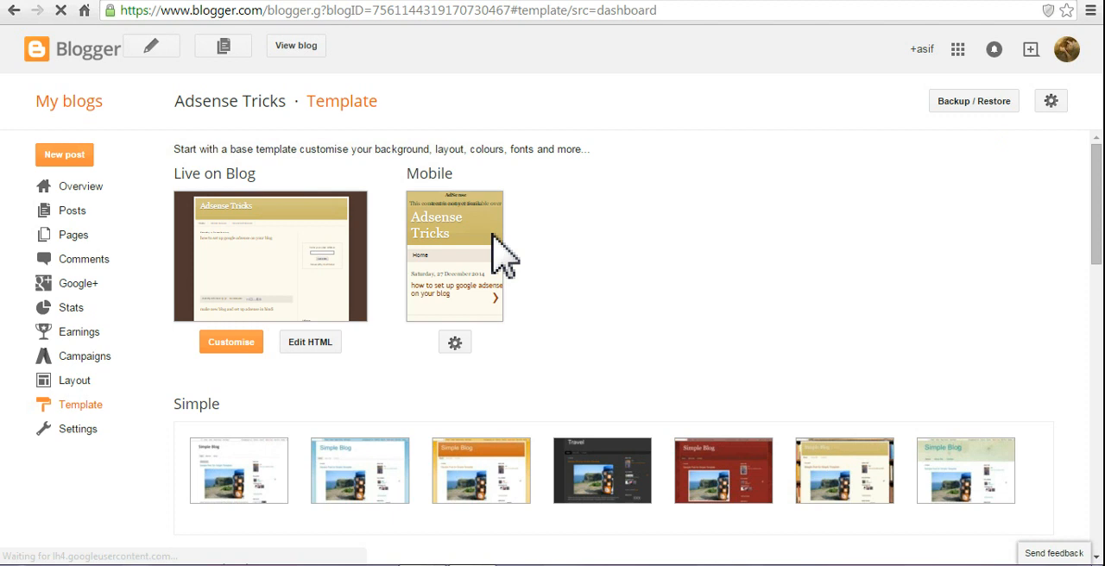
pyautogui.scroll(-3)
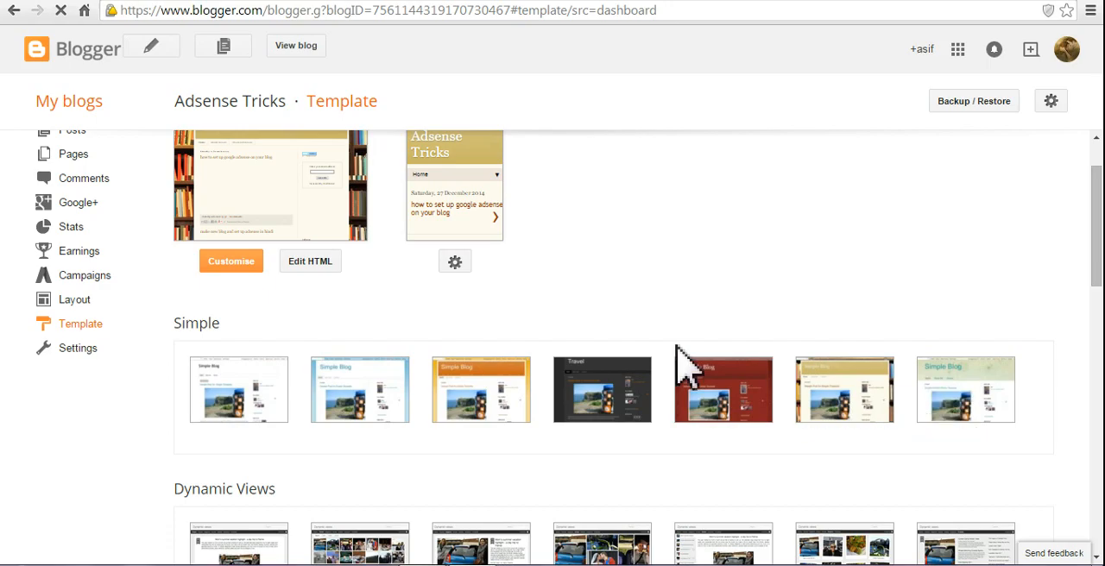
pyautogui.moveTo(360, 390)
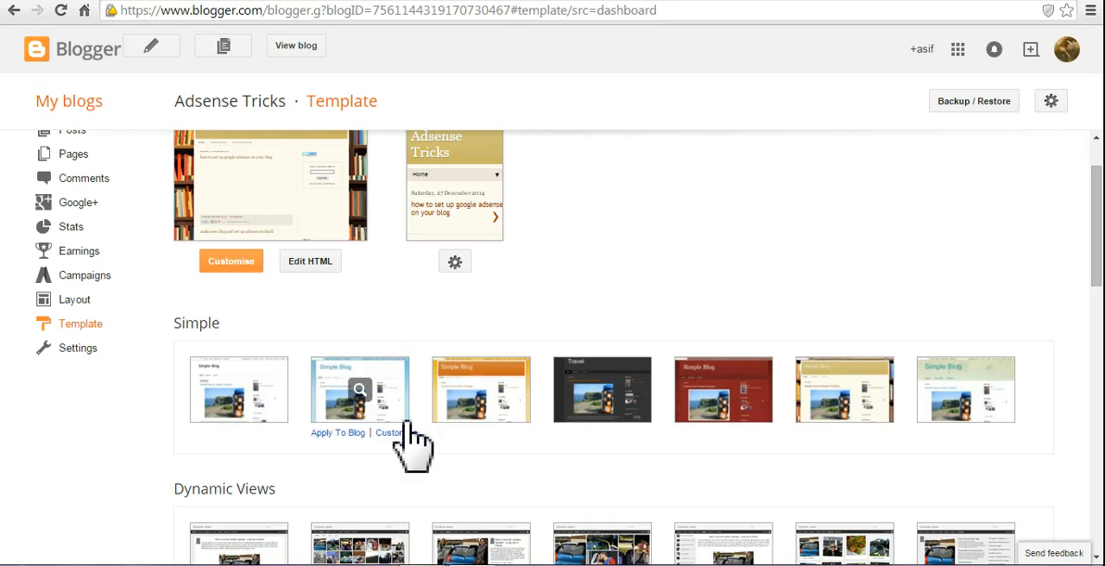
pyautogui.scroll(-3)
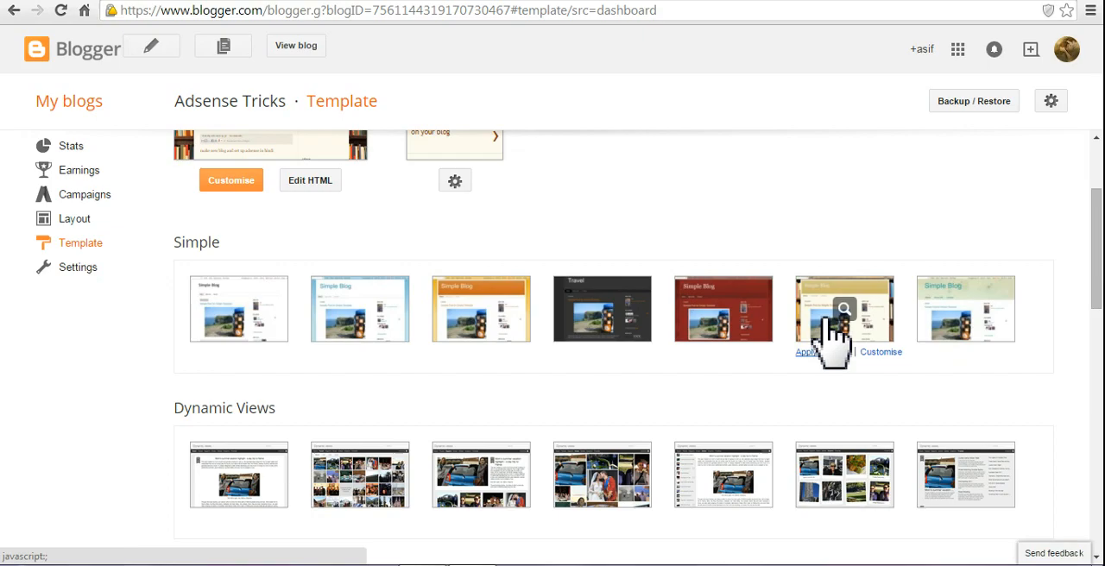
pyautogui.scroll(-3)
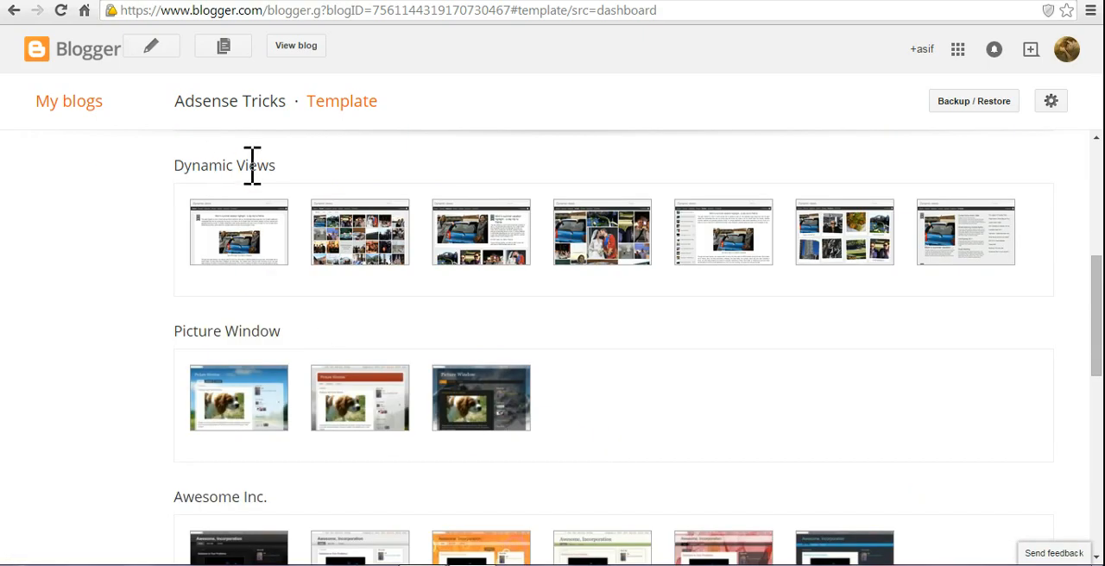
pyautogui.moveTo(479, 398)
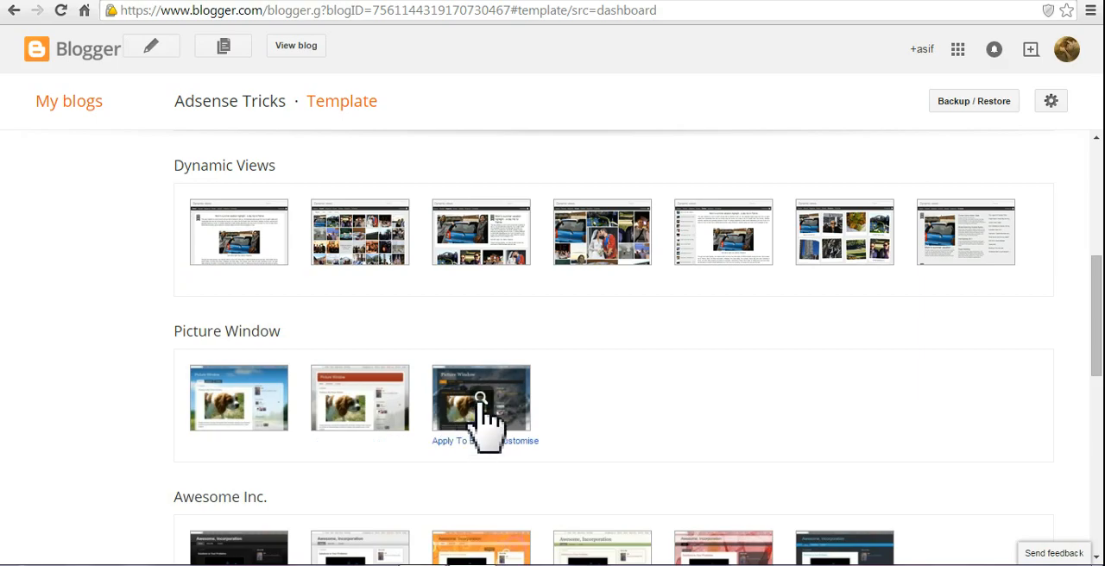
pyautogui.moveTo(503, 449)
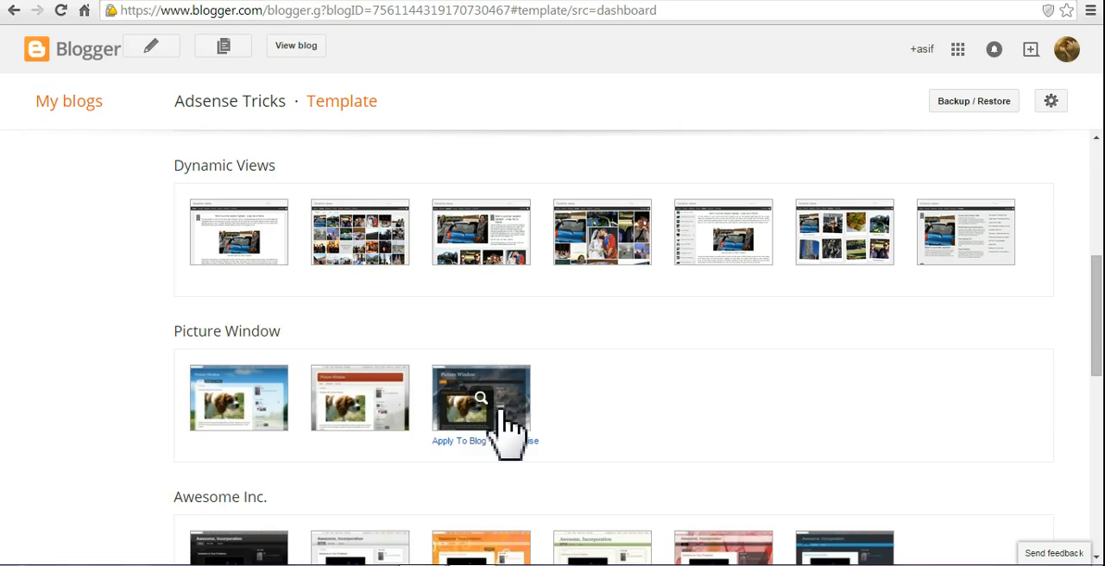
pyautogui.moveTo(508, 453)
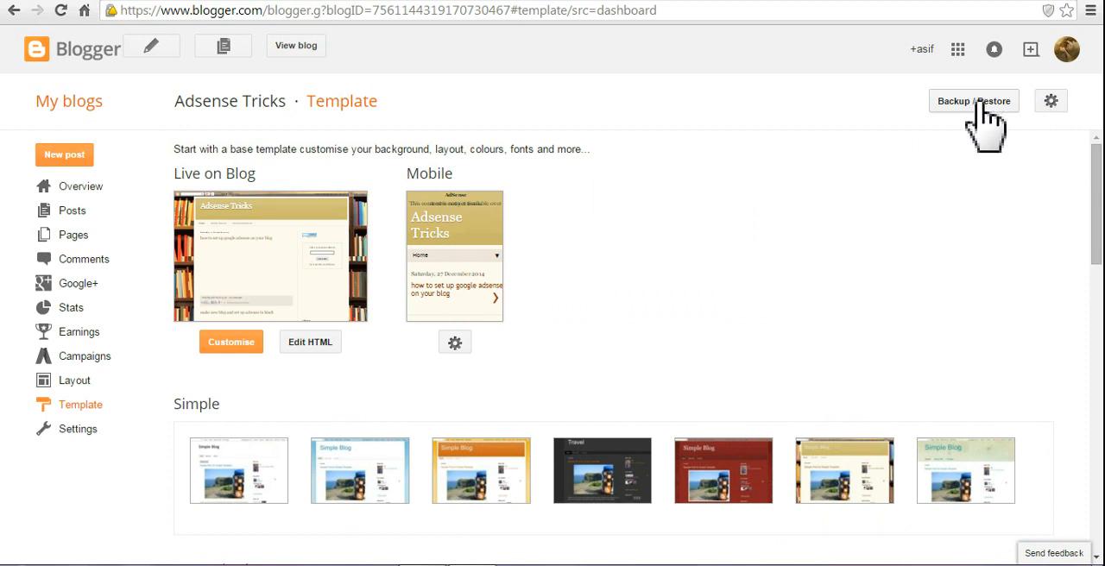
pyautogui.moveTo(990, 134)
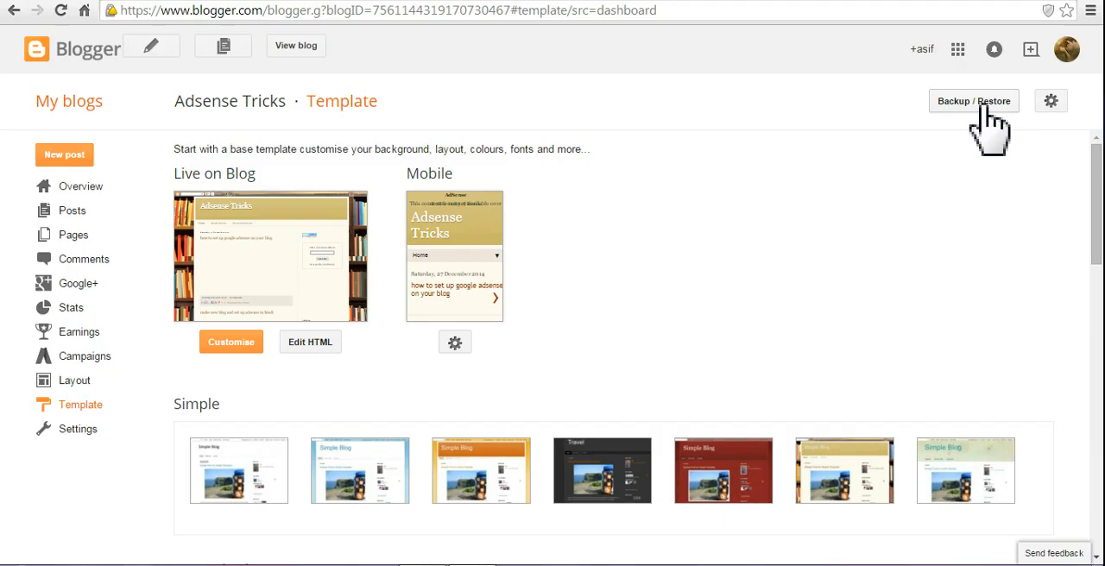
# - Open Backup / Restore and bring up the Choose File browser
pyautogui.click(973, 101)
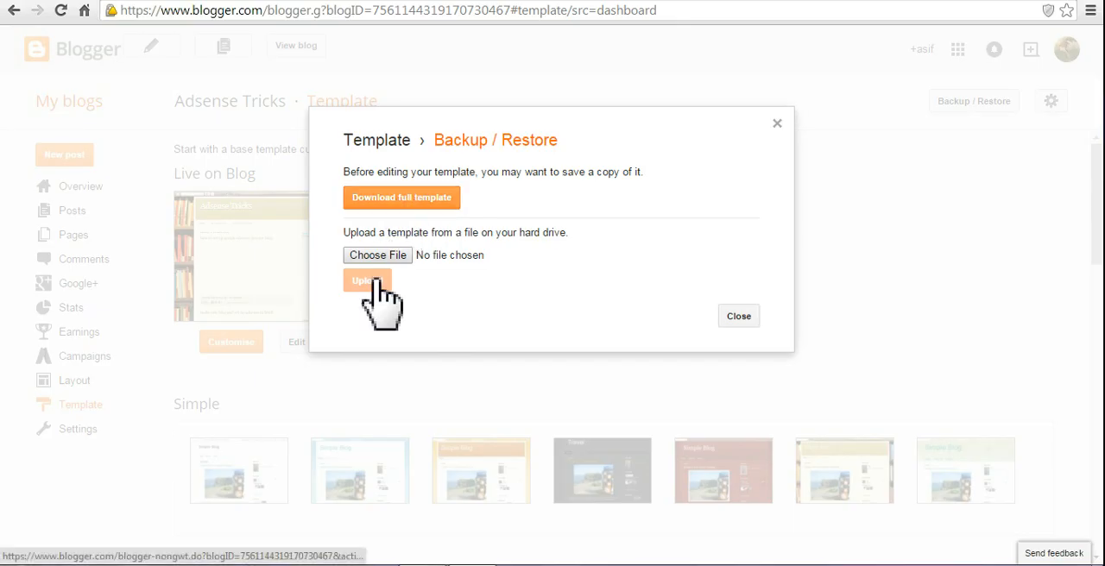
pyautogui.moveTo(234, 246)
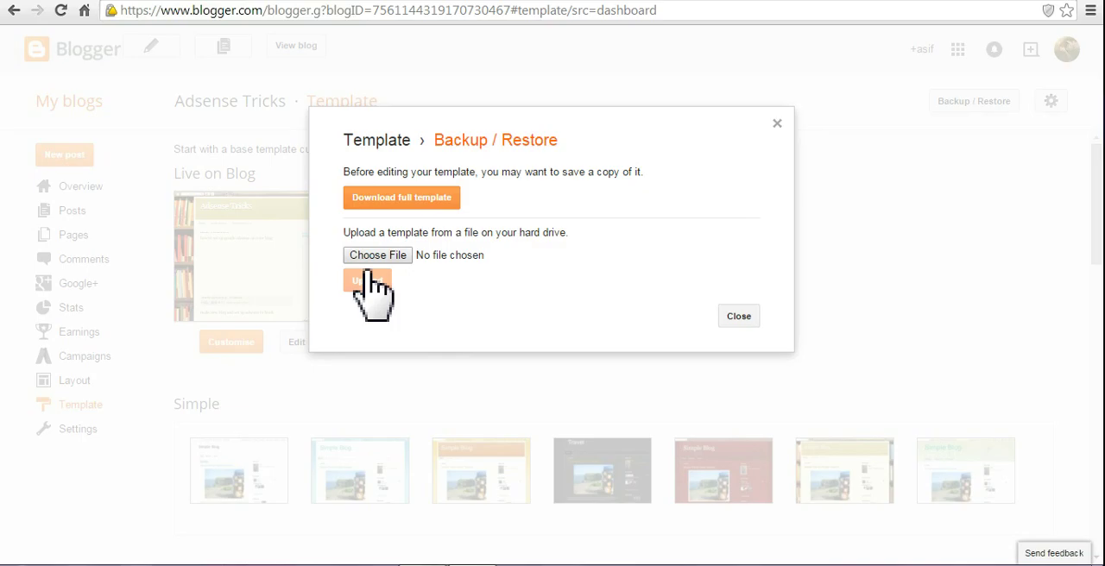
pyautogui.moveTo(402, 272)
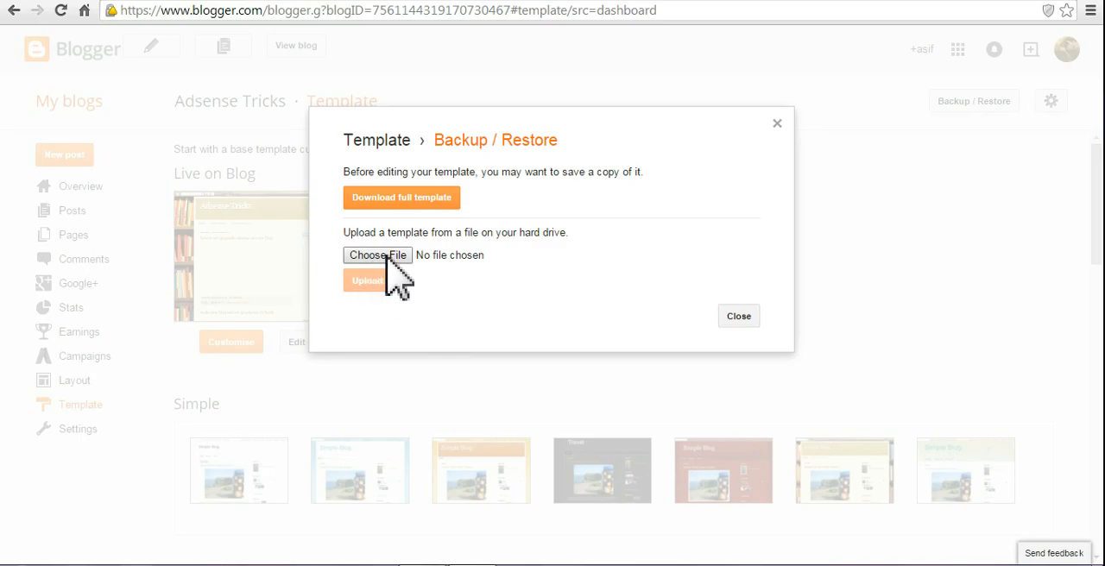
pyautogui.click(377, 255)
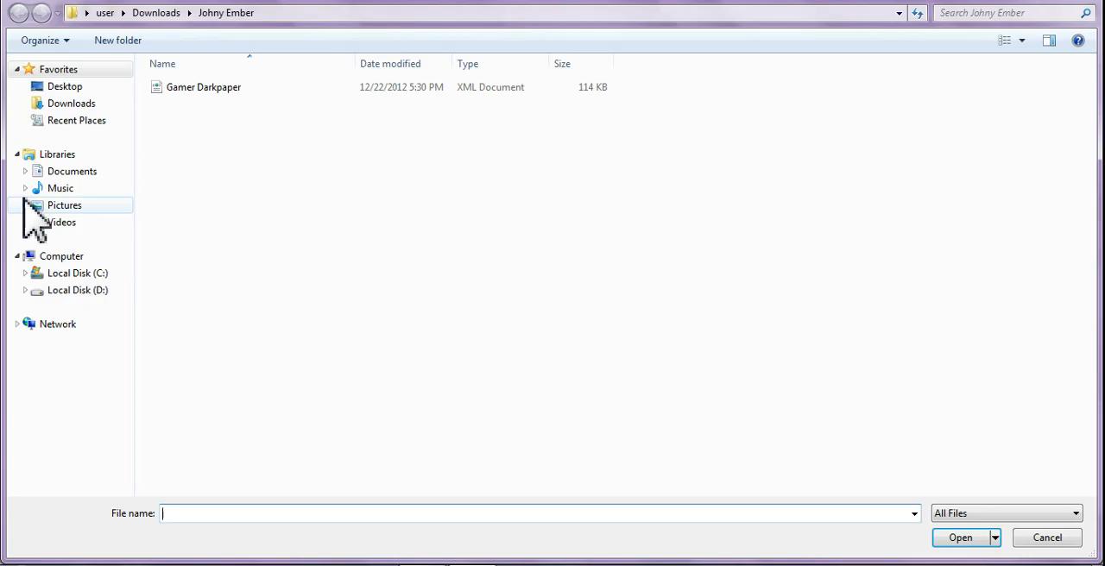
pyautogui.moveTo(1091, 9)
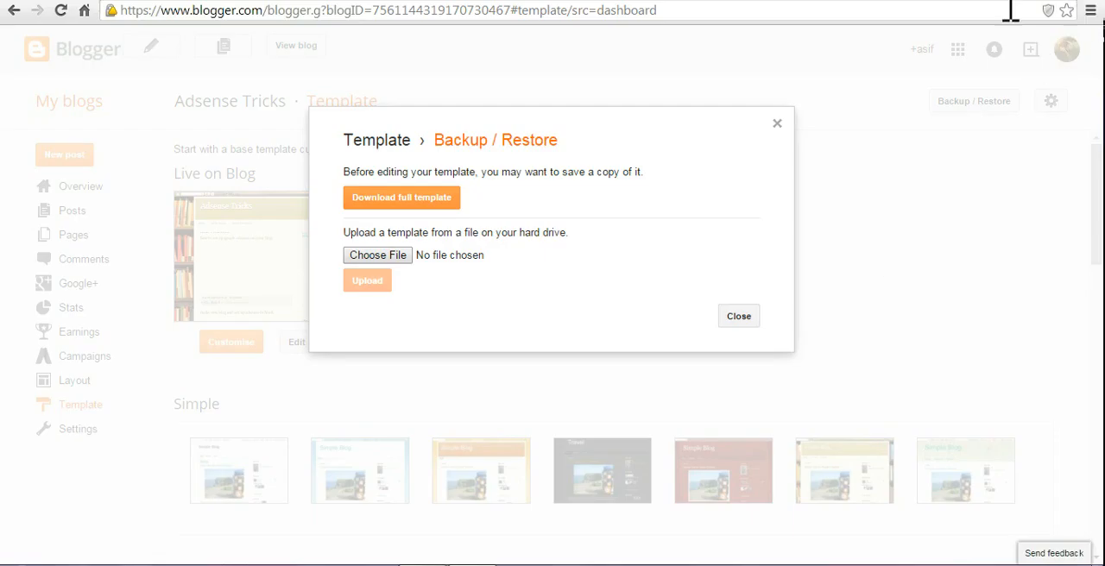
pyautogui.moveTo(1044, 11)
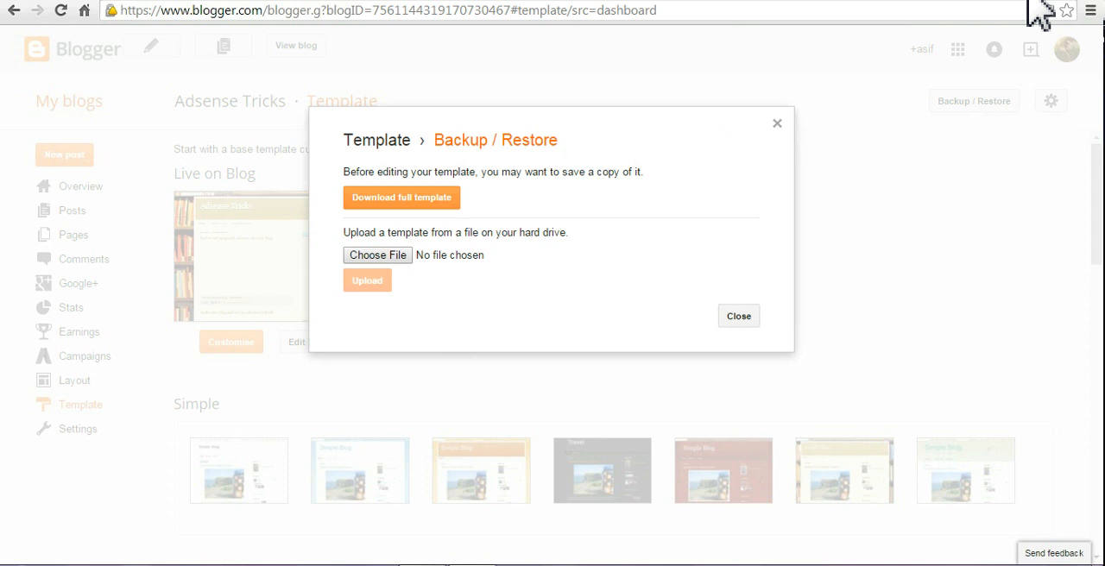
pyautogui.moveTo(155, 556)
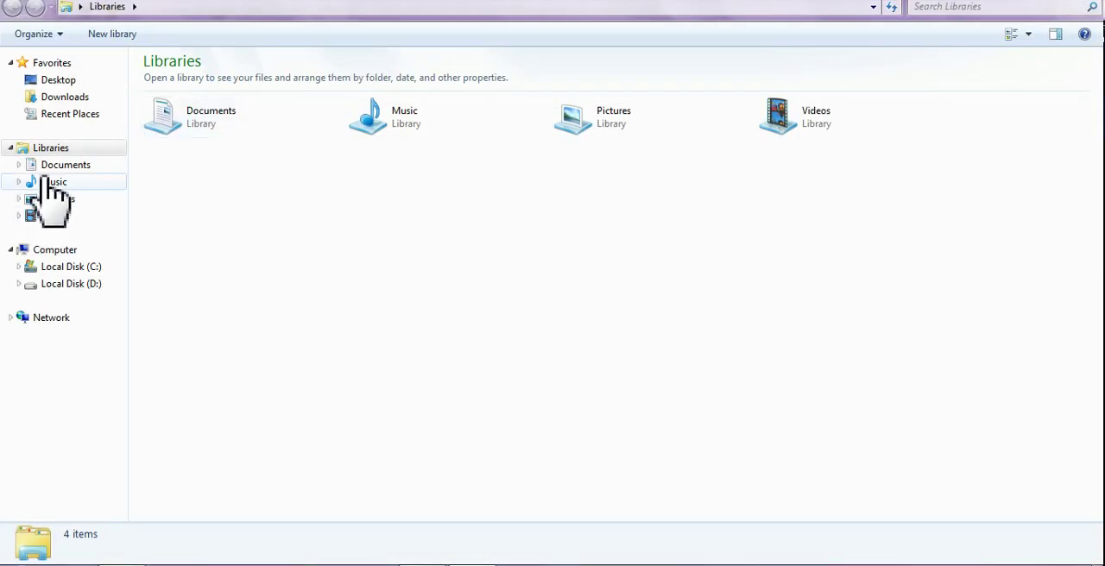
pyautogui.moveTo(65, 164)
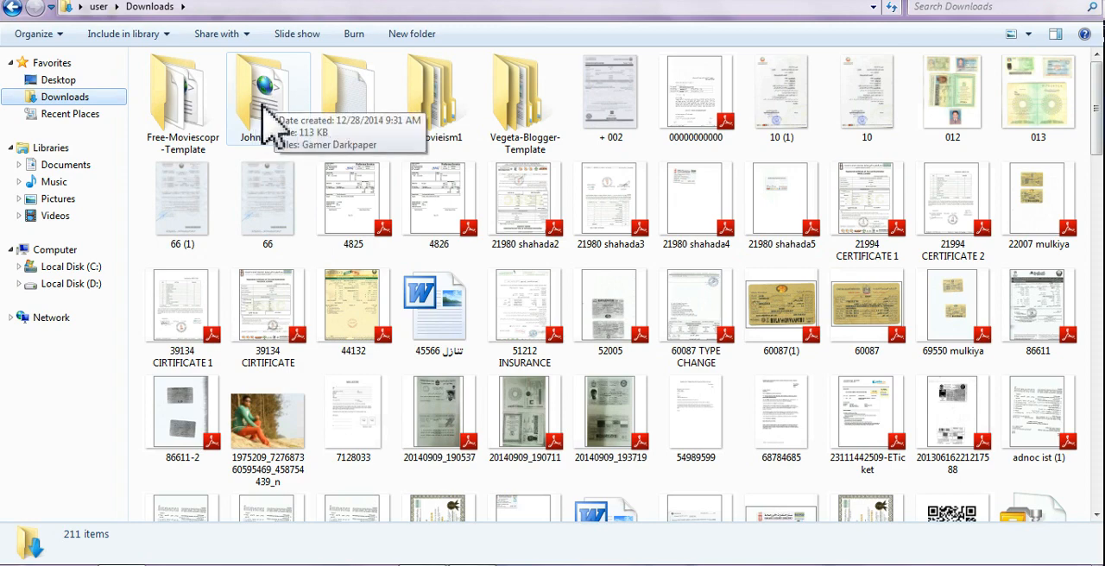
# - Select the Johny Ember item in Downloads and scroll through the file list
pyautogui.click(268, 95)
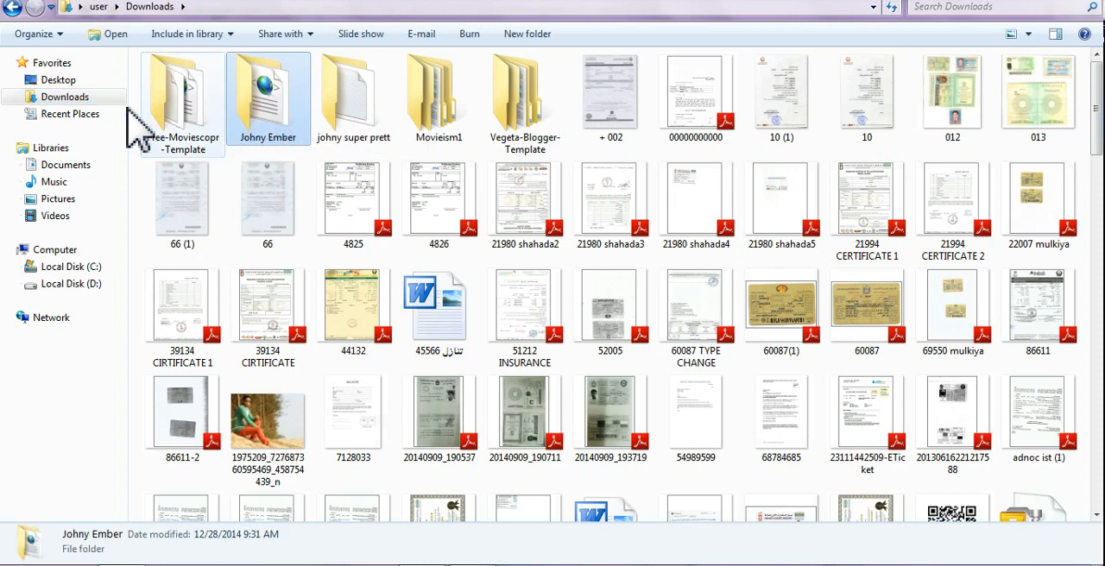
pyautogui.scroll(-3)
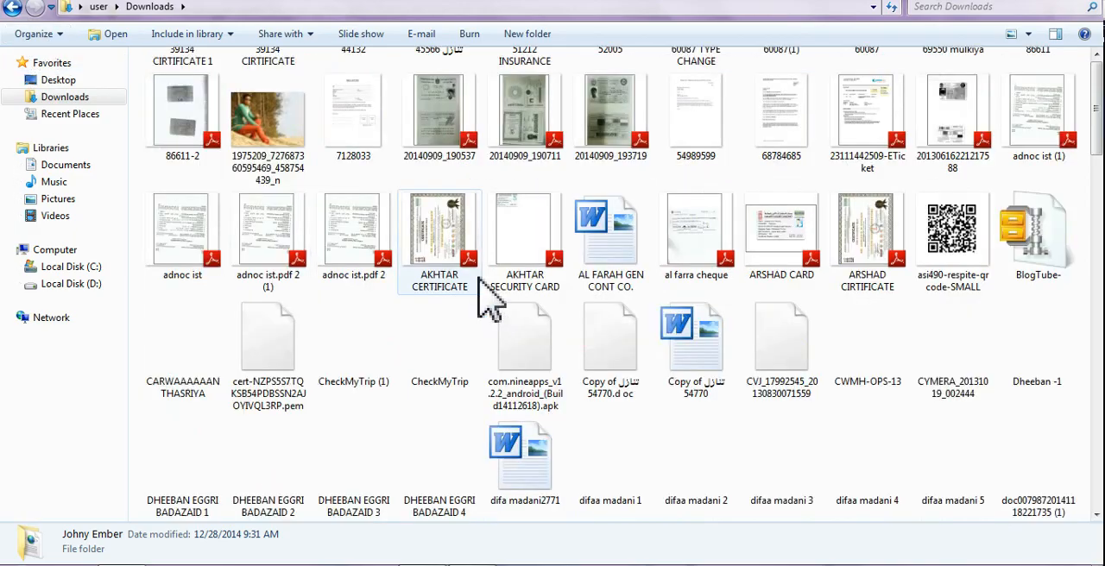
pyautogui.scroll(-3)
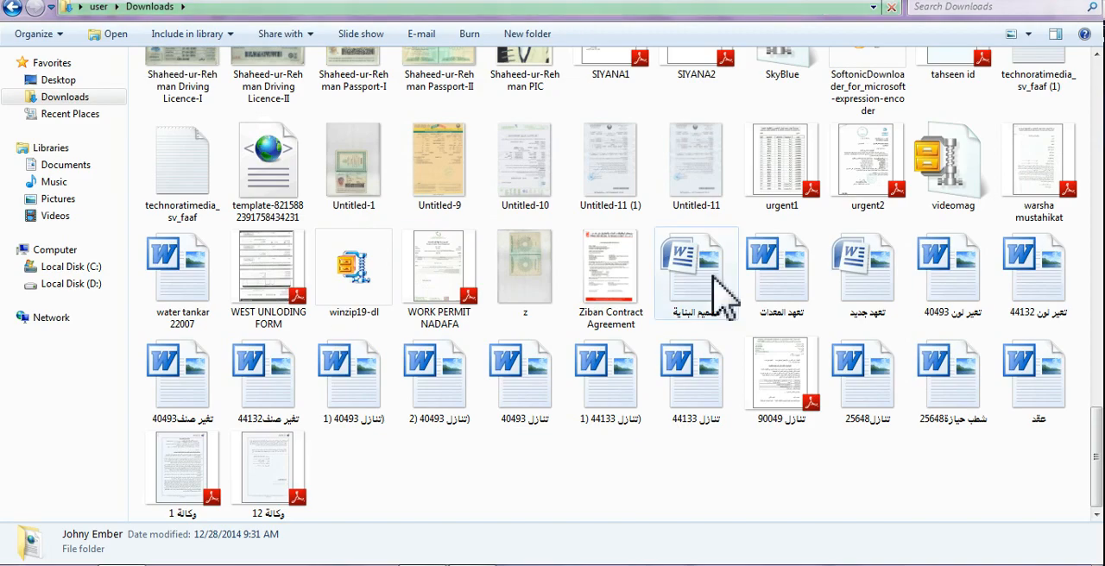
pyautogui.scroll(-3)
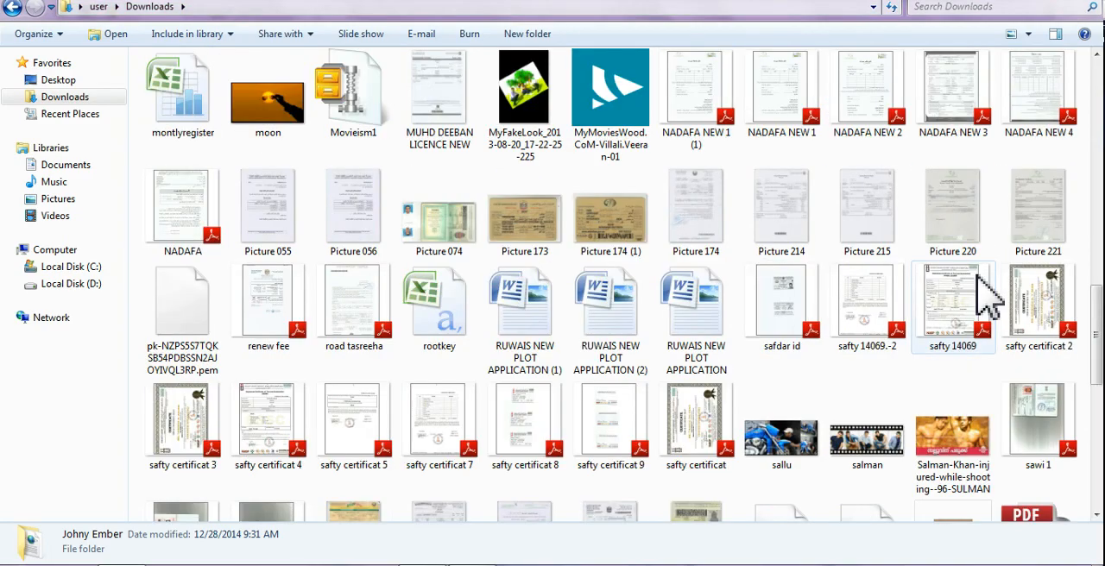
pyautogui.scroll(-3)
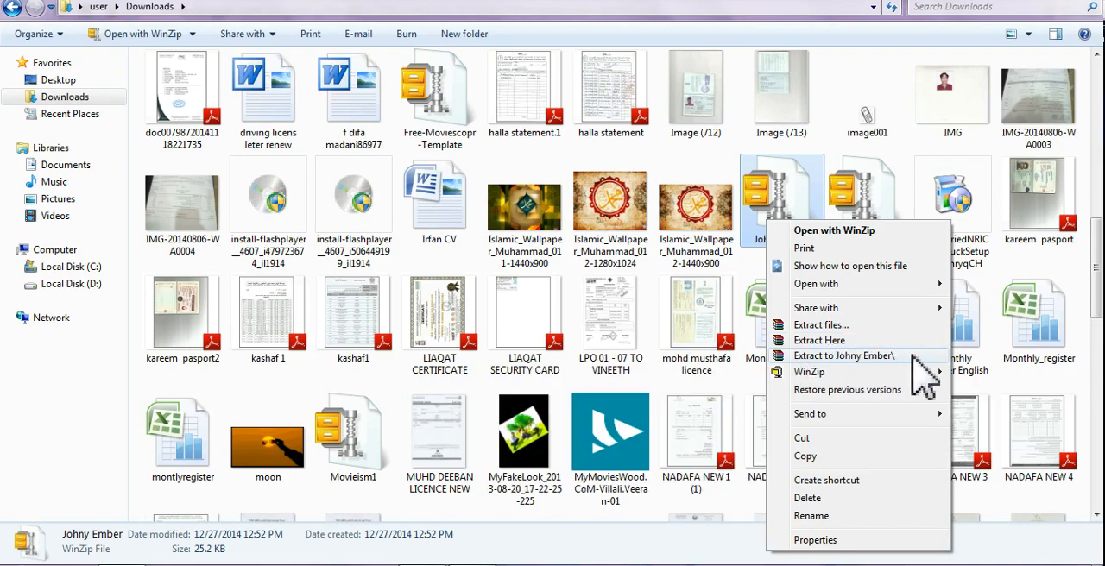
pyautogui.moveTo(821, 384)
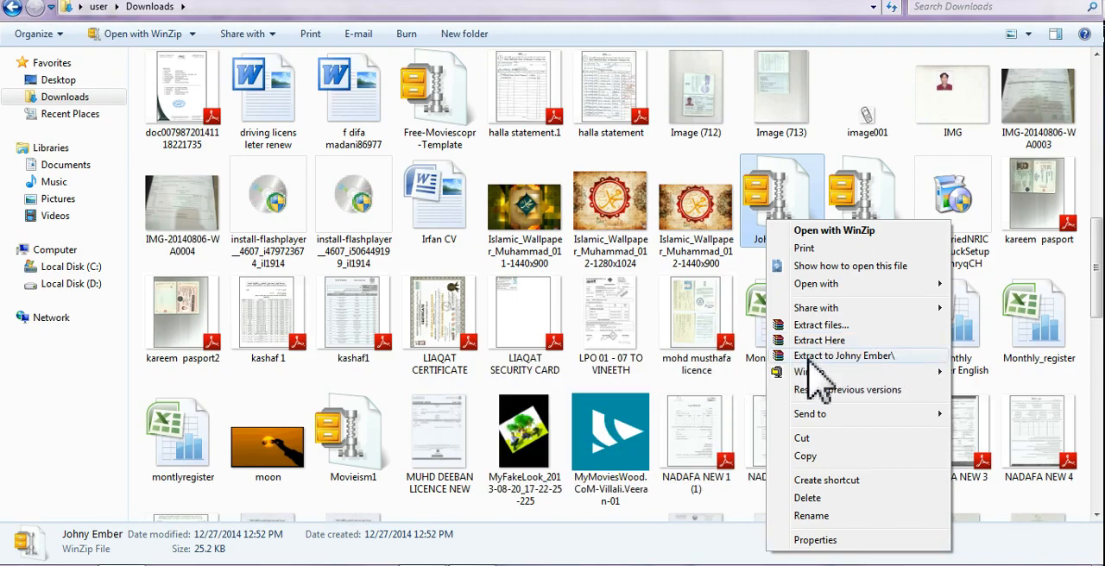
pyautogui.moveTo(682, 341)
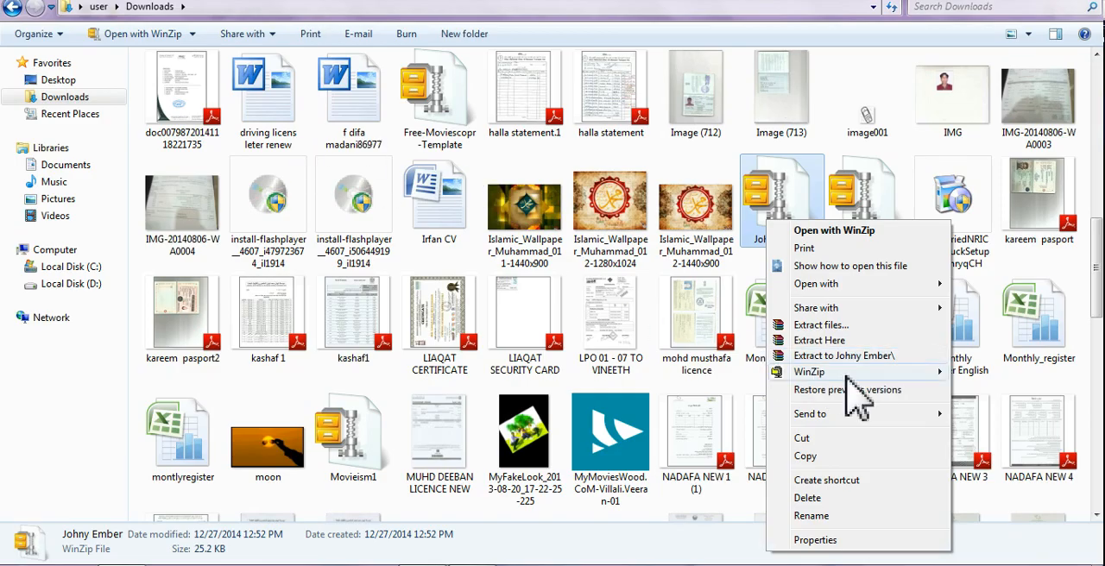
pyautogui.moveTo(859, 388)
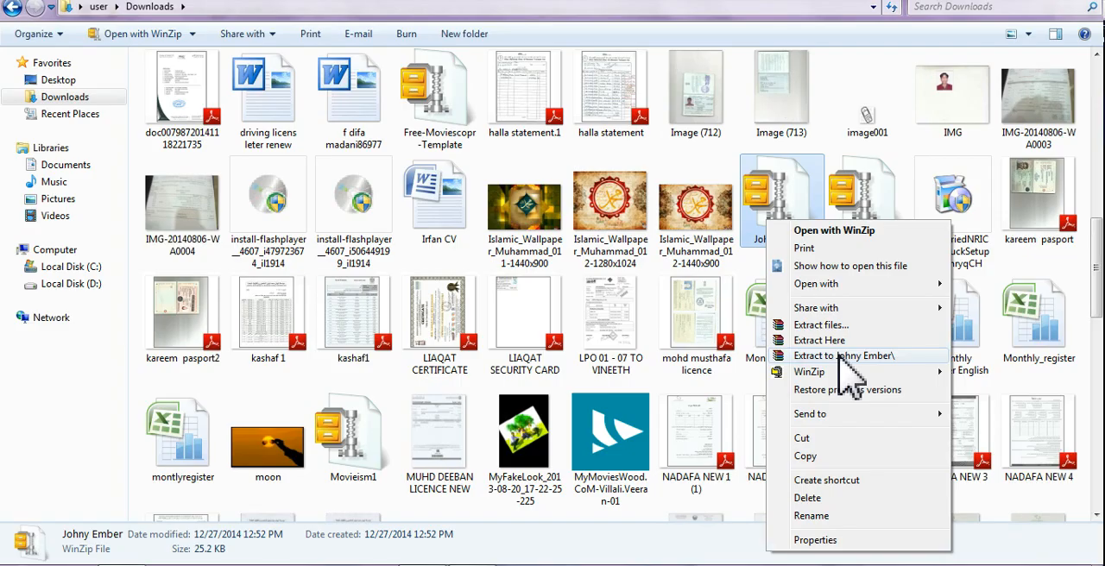
pyautogui.moveTo(855, 387)
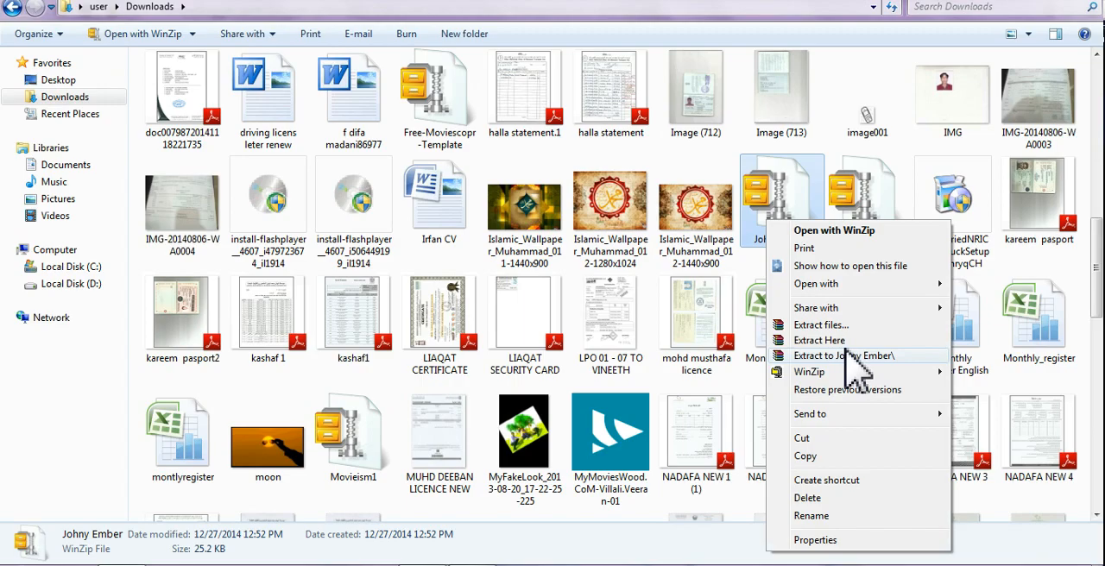
pyautogui.moveTo(851, 388)
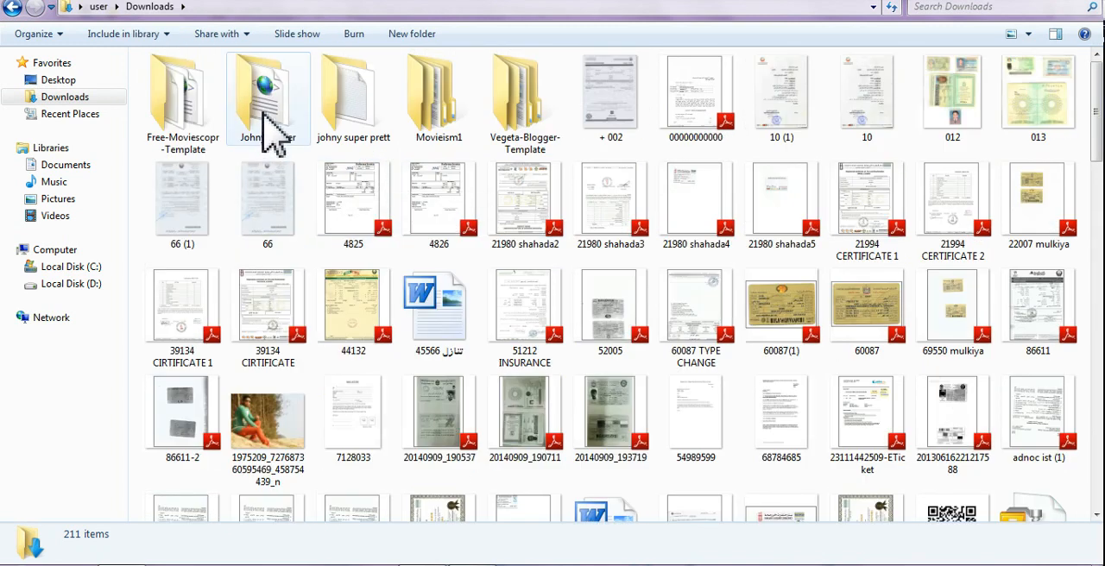
# - Select and open the extracted Johny Ember folder
pyautogui.click(268, 95)
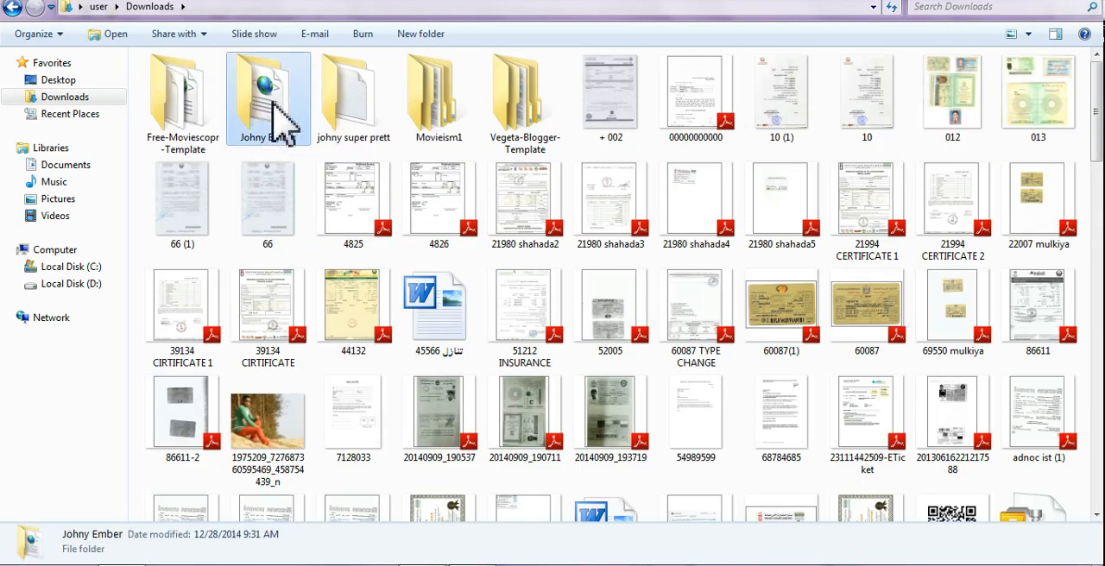
pyautogui.doubleClick(268, 95)
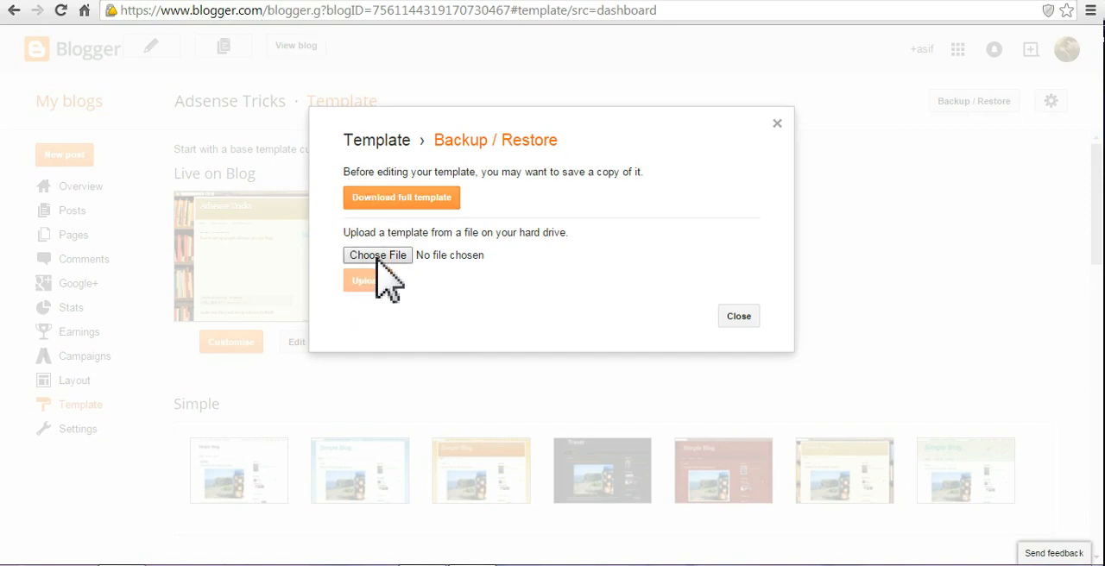
# - Choose Gamer Darkpaper.xml as the template file and upload it
pyautogui.click(377, 255)
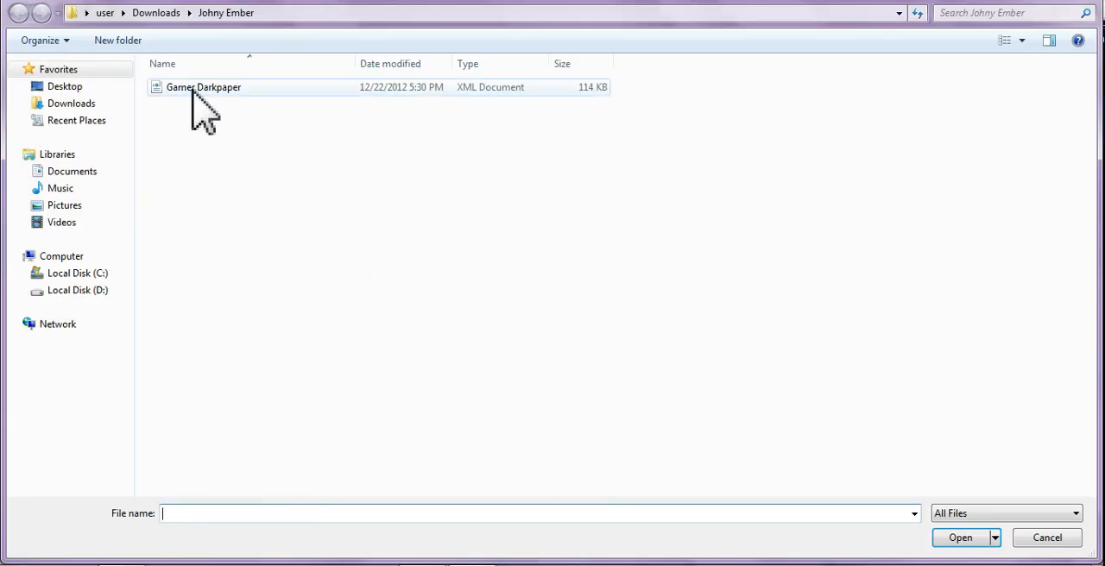
pyautogui.moveTo(215, 116)
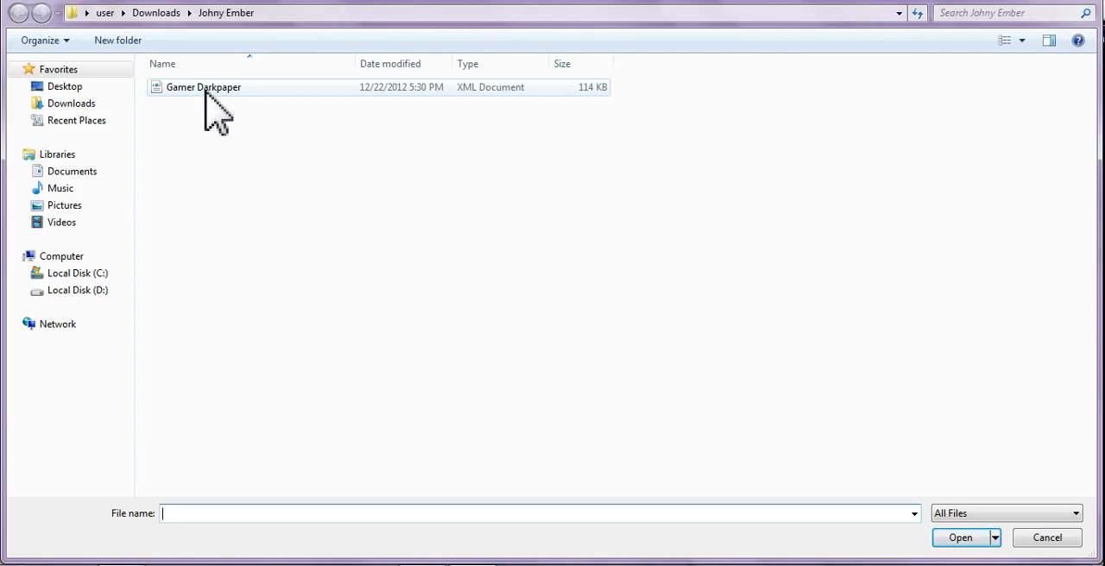
pyautogui.click(962, 538)
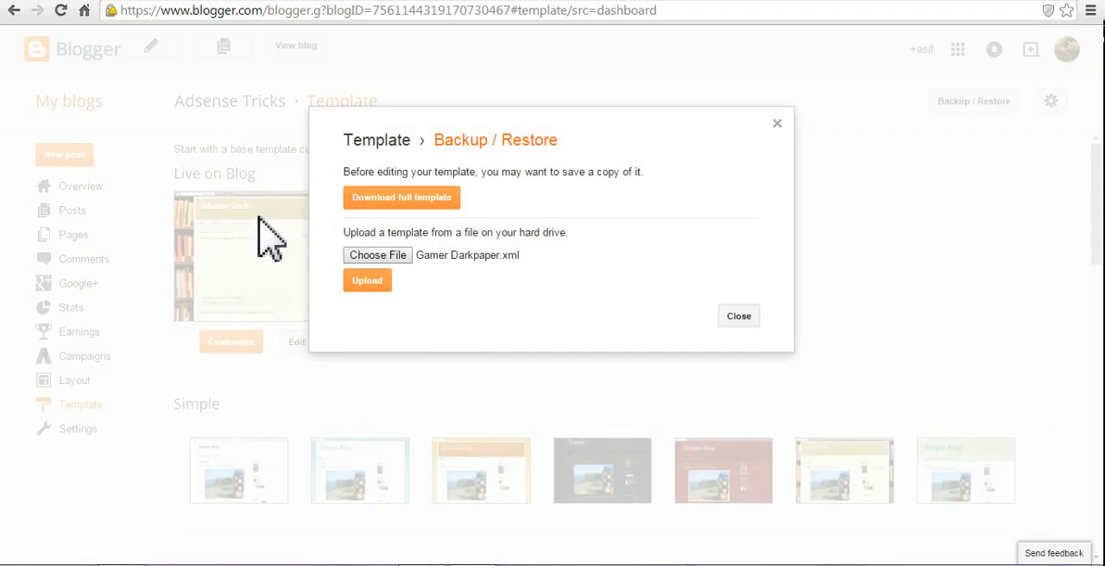
pyautogui.click(367, 280)
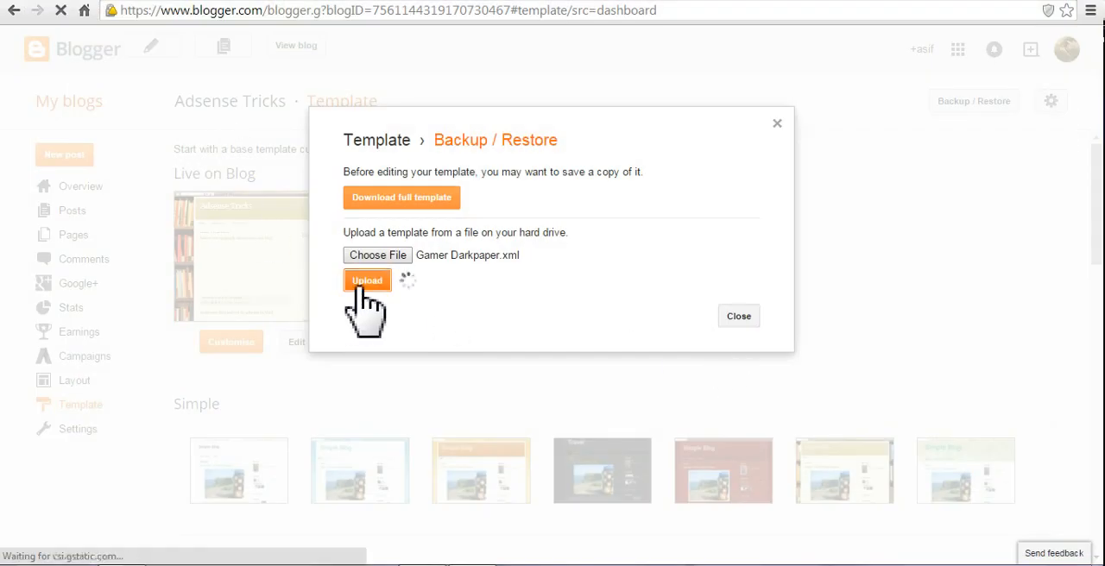
pyautogui.click(367, 280)
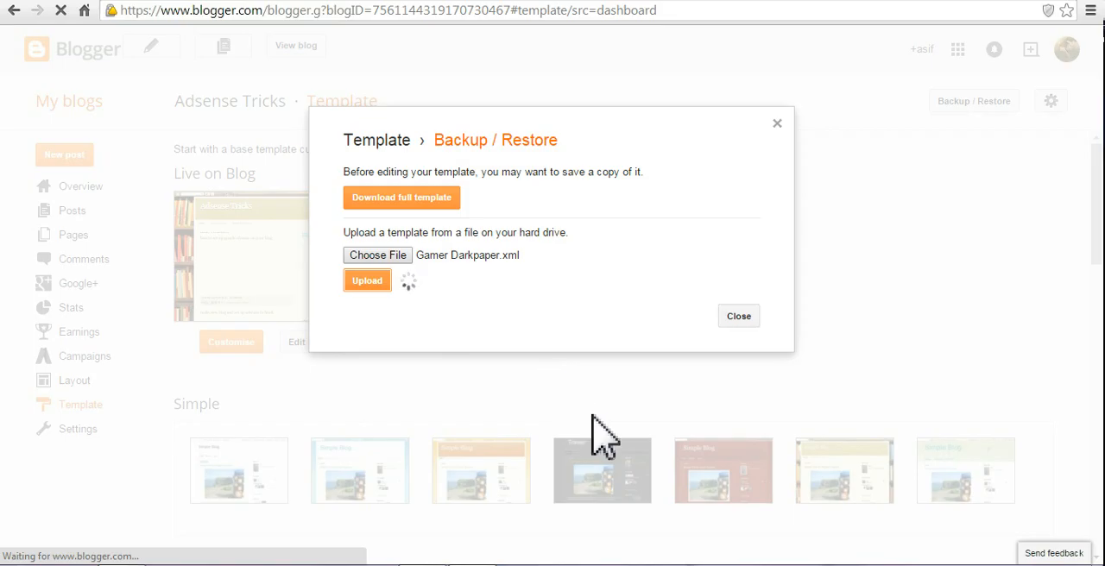
pyautogui.click(367, 279)
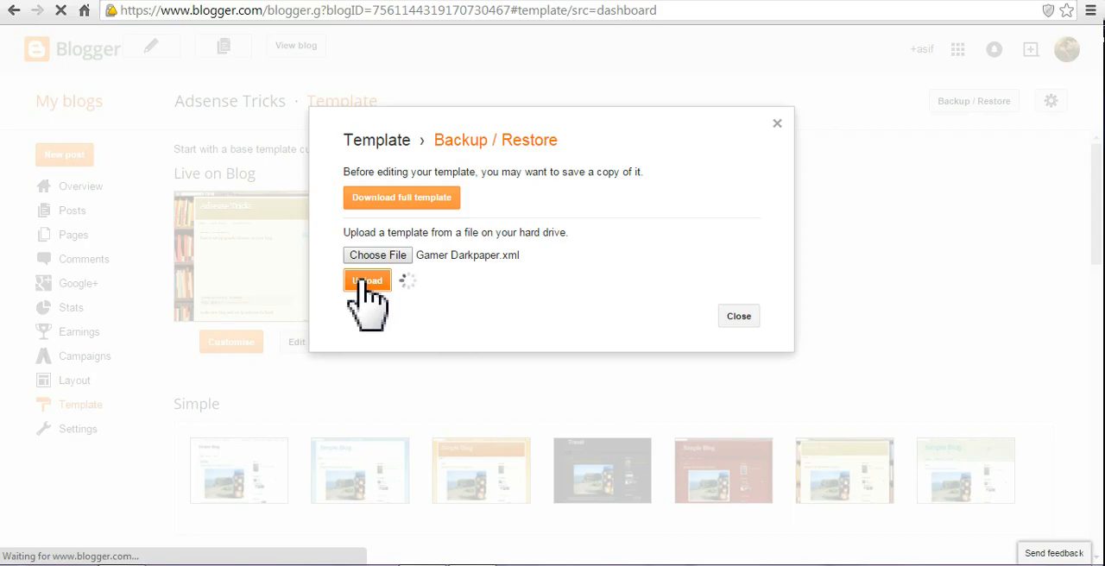
pyautogui.click(367, 280)
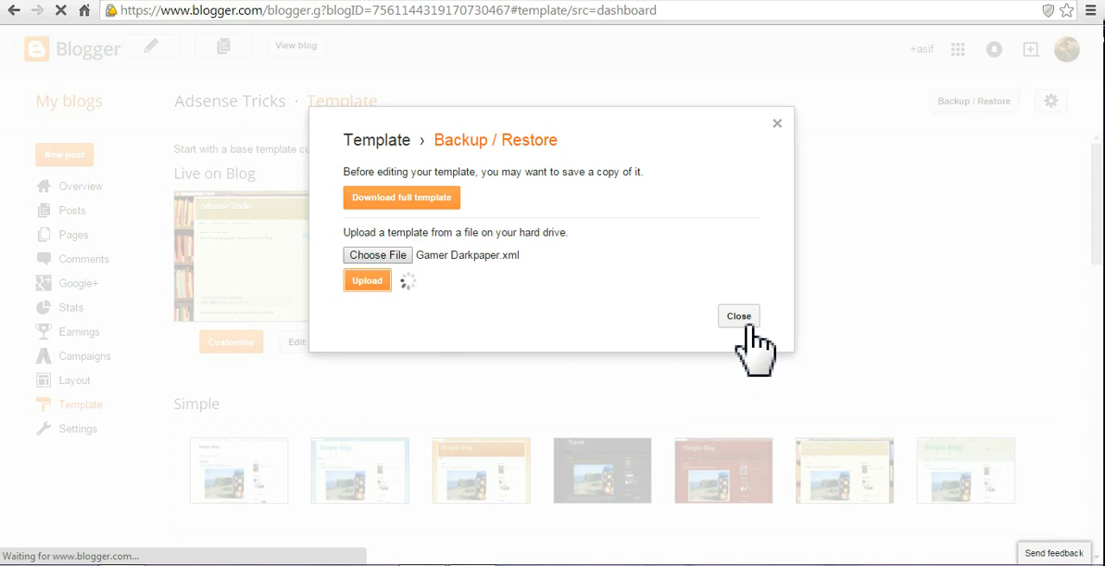
pyautogui.moveTo(173, 177)
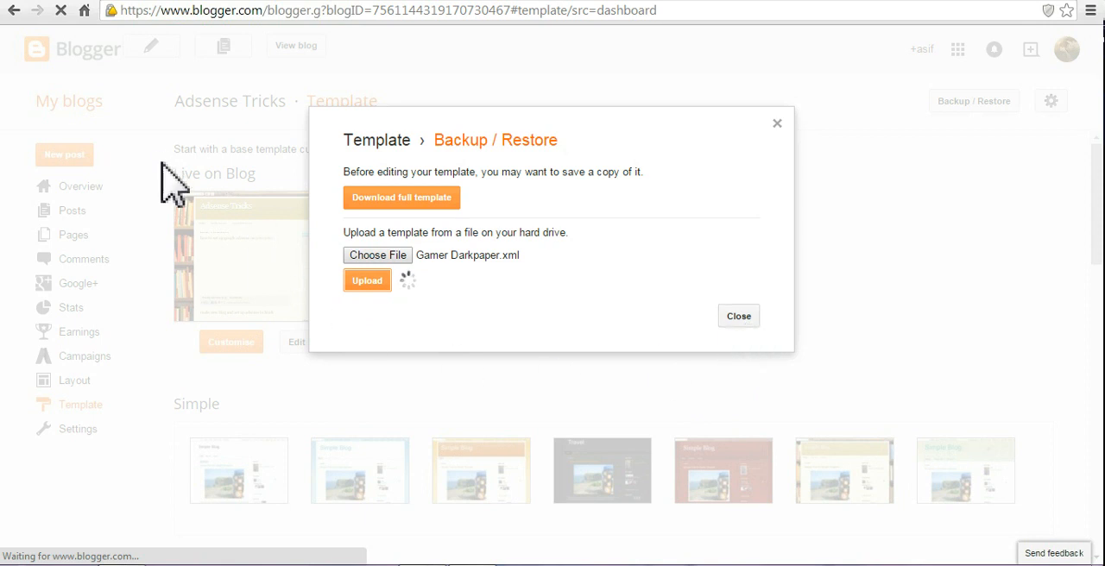
pyautogui.moveTo(223, 288)
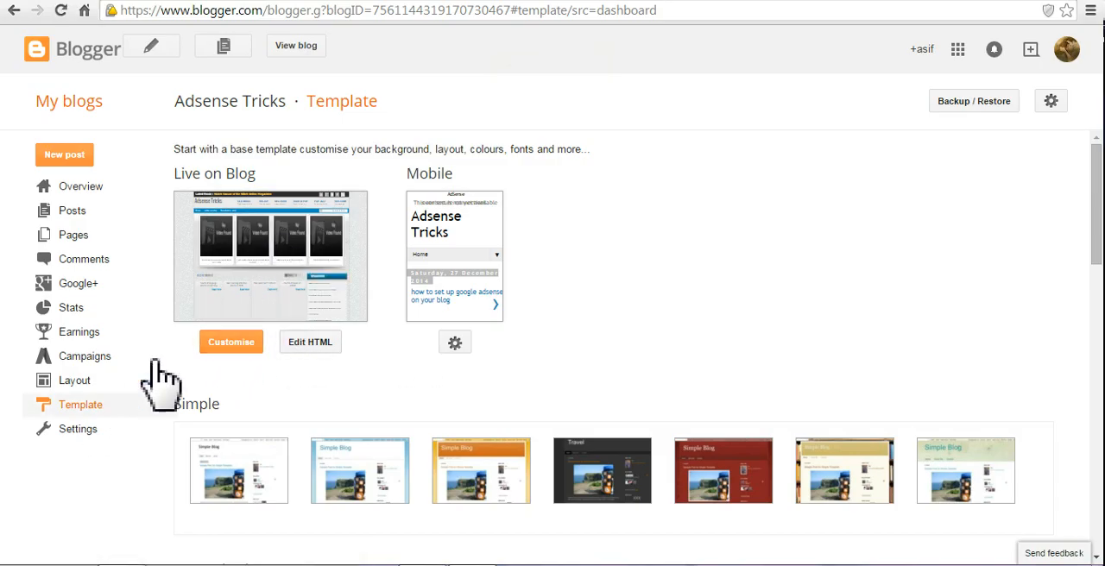
pyautogui.moveTo(276, 225)
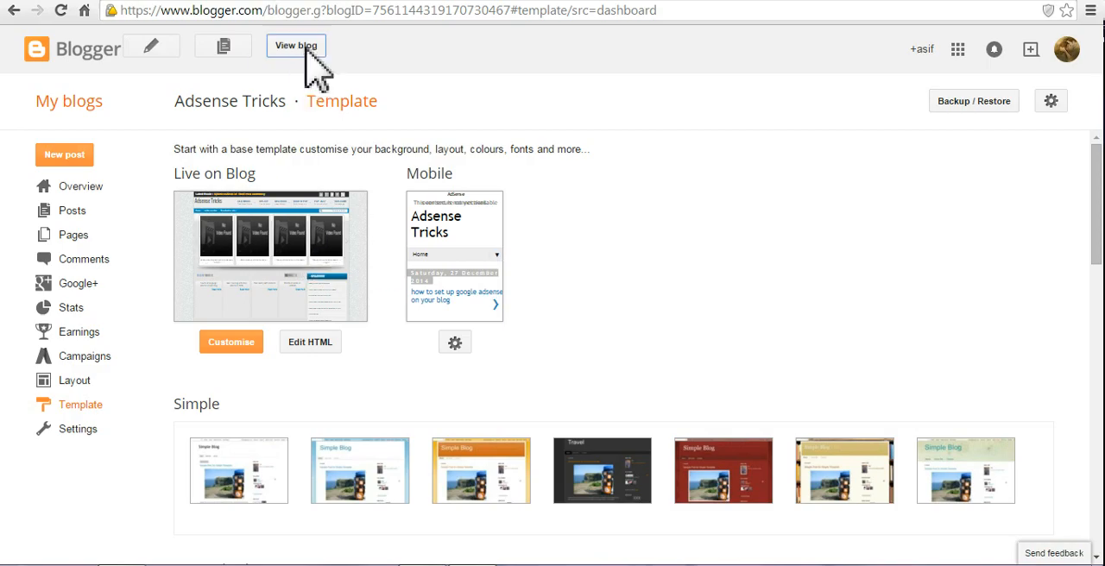
# - View the blog and scroll through the slider, recent posts and popular posts
pyautogui.click(300, 44)
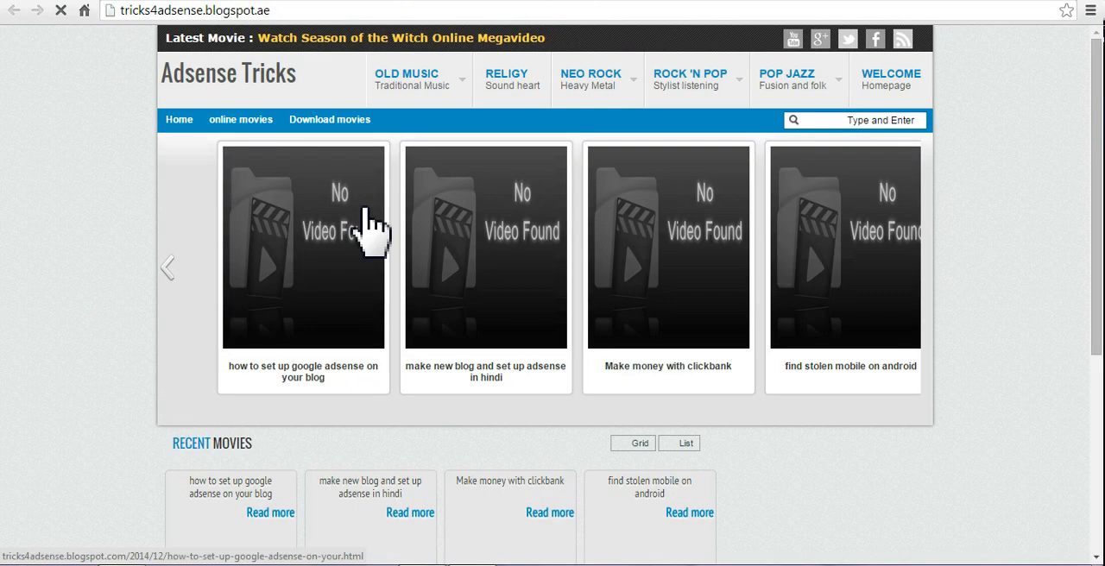
pyautogui.scroll(-3)
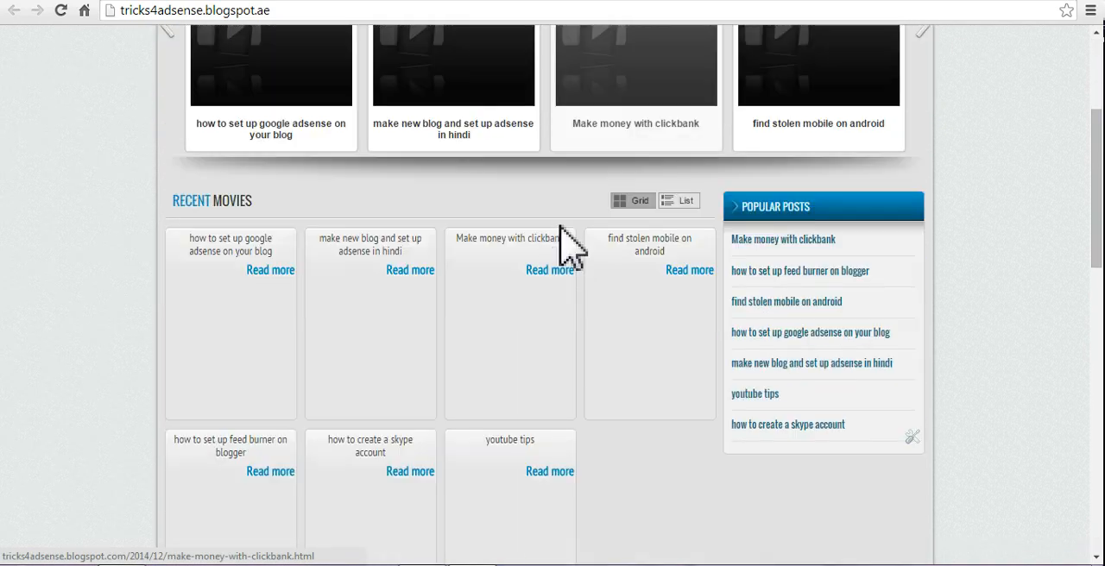
pyautogui.scroll(-3)
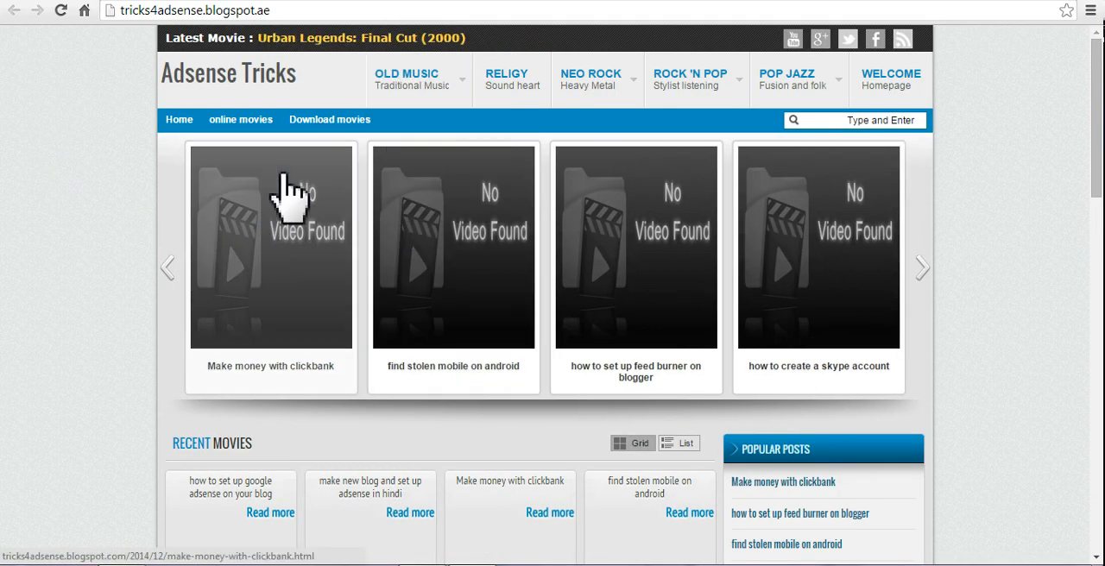
pyautogui.scroll(-3)
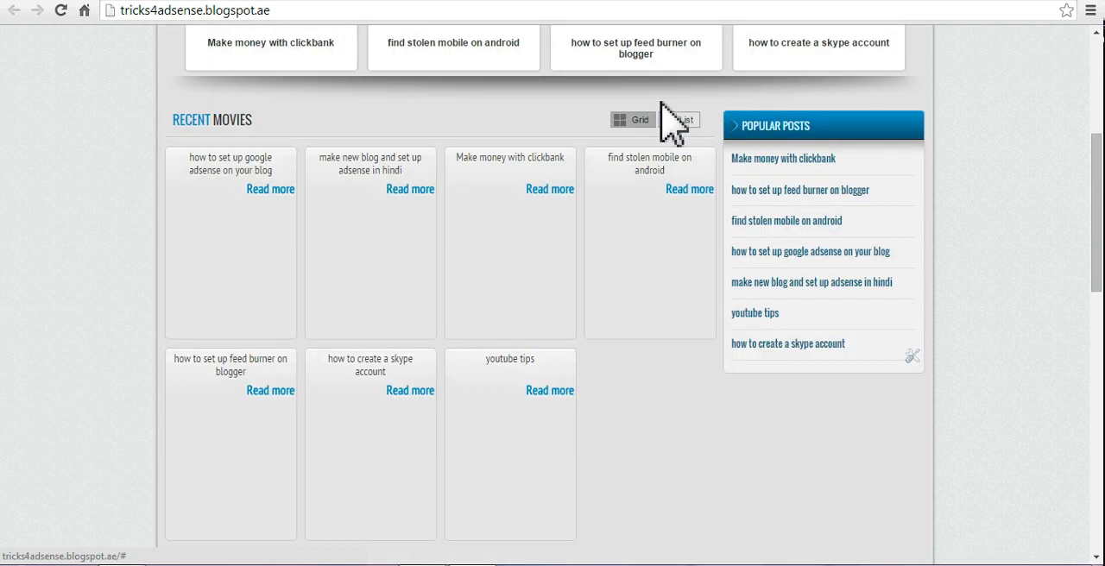